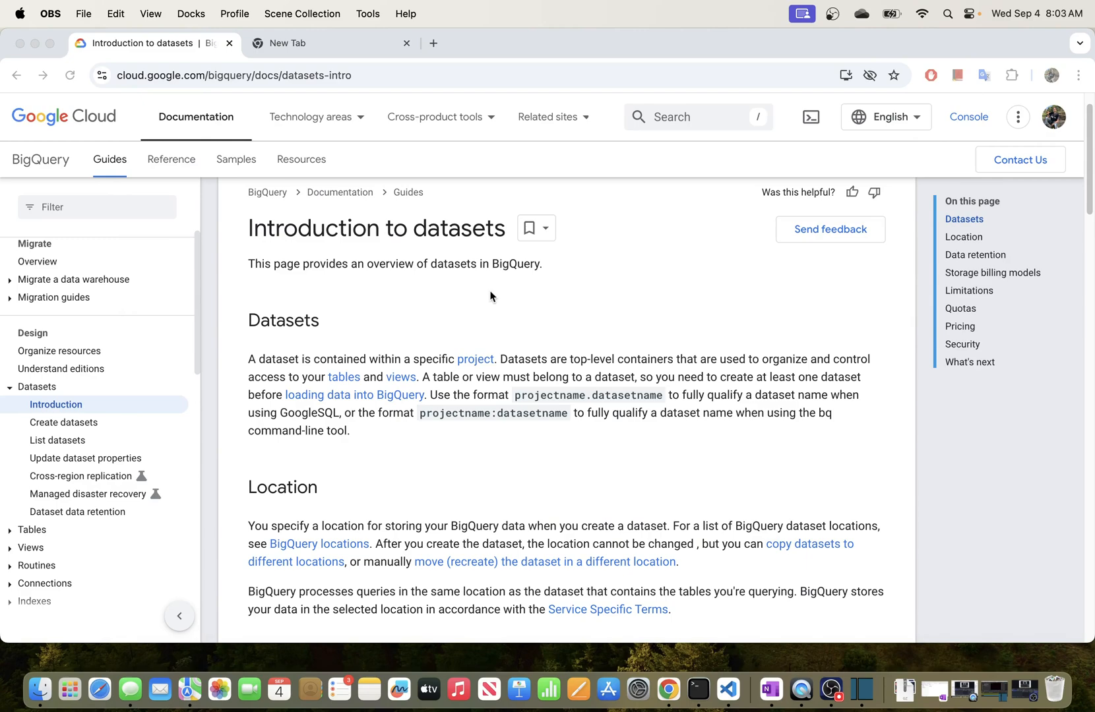
{"action": "mouse_move", "coordinate": [458, 244]}
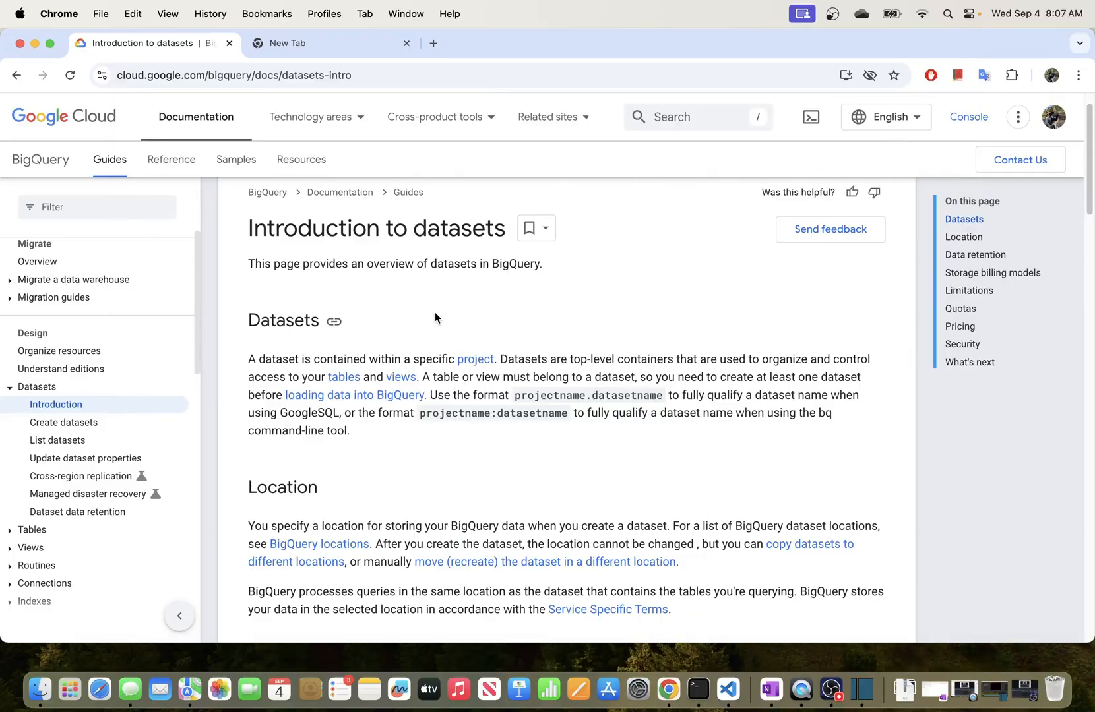
{"action": "mouse_move", "coordinate": [594, 357]}
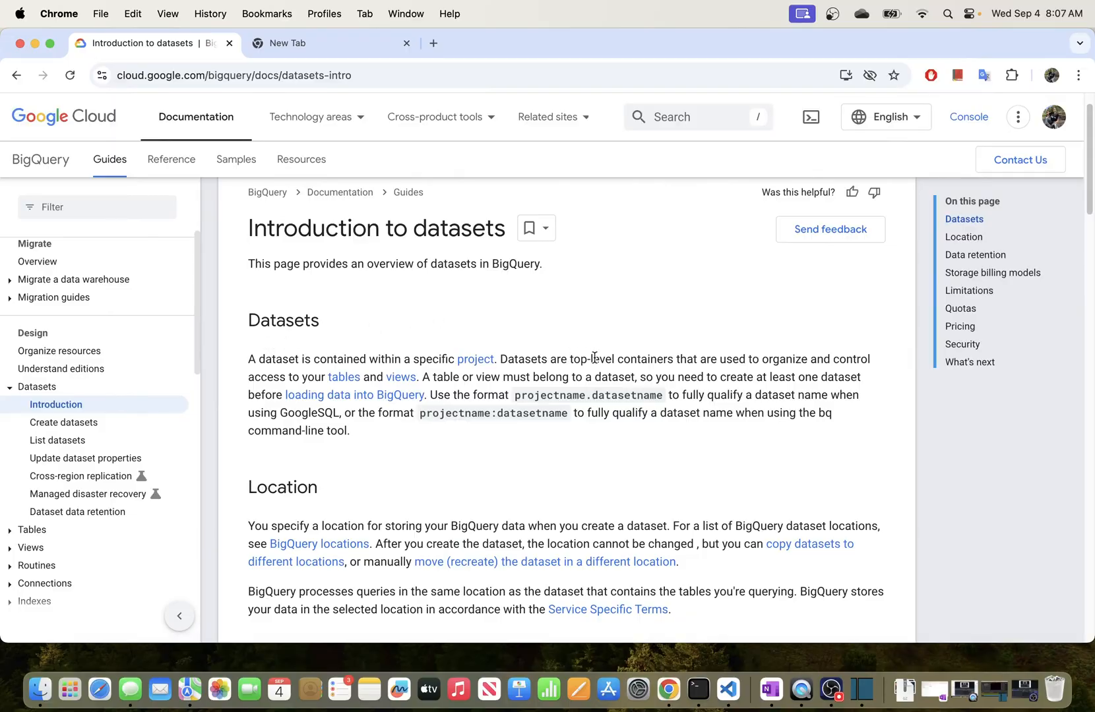
{"action": "mouse_move", "coordinate": [364, 376]}
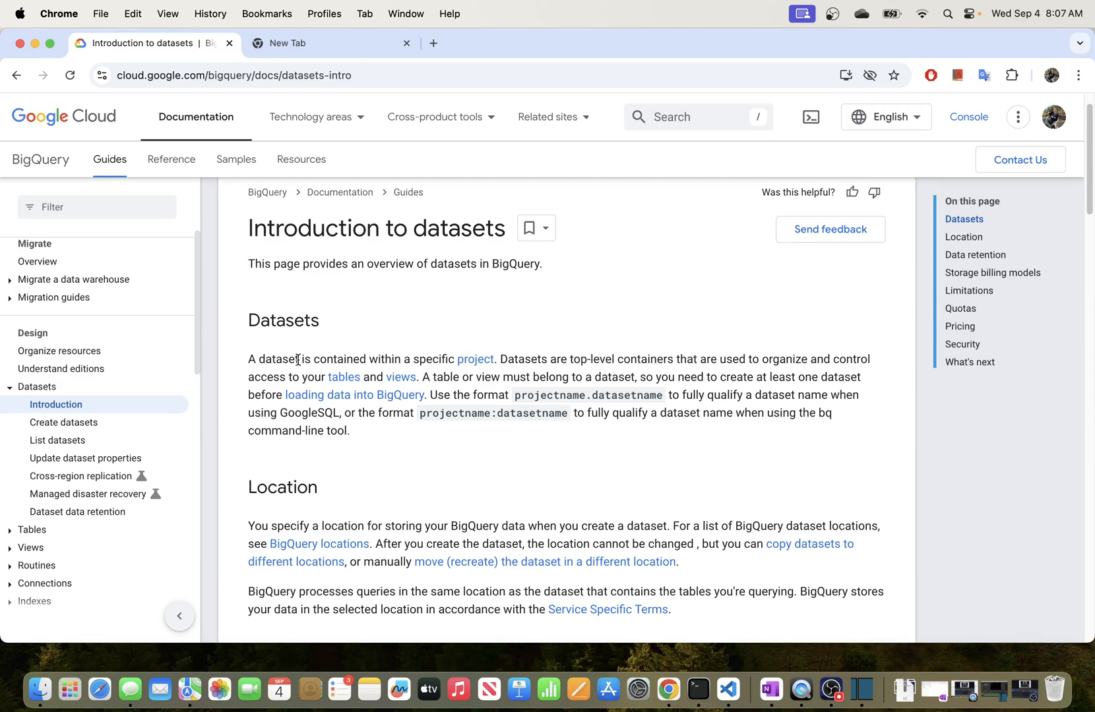
Highlight the word dataset in the definition, then move to the empty new tab.
{"action": "double_click", "coordinate": [277, 359]}
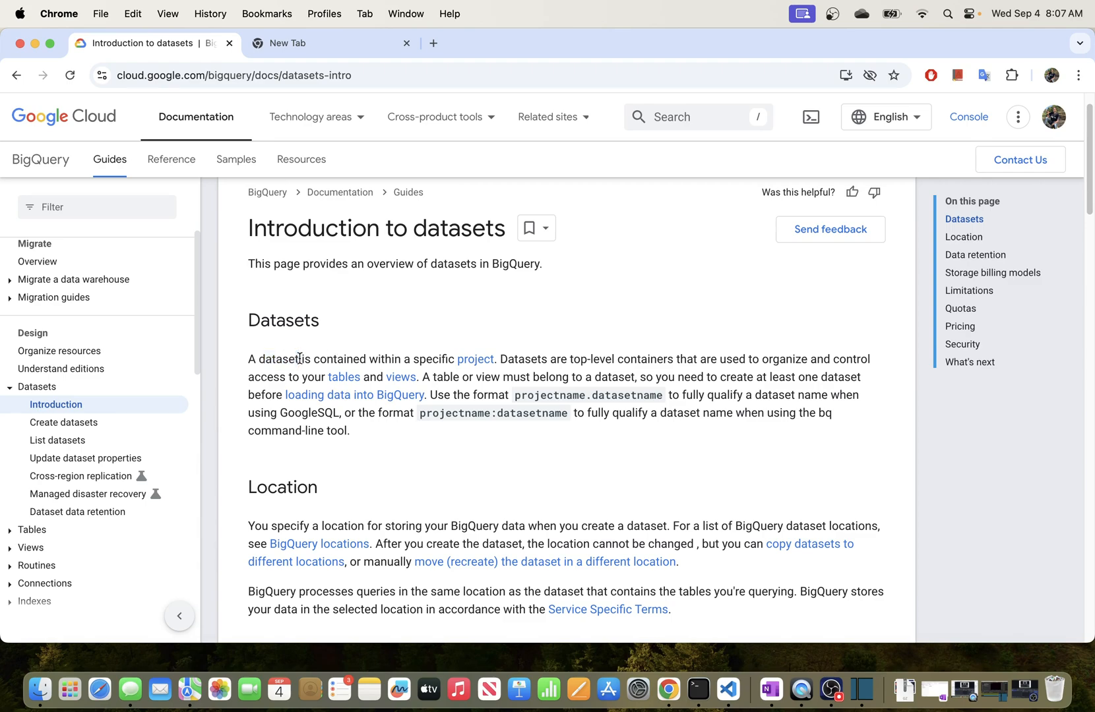
{"action": "double_click", "coordinate": [278, 359]}
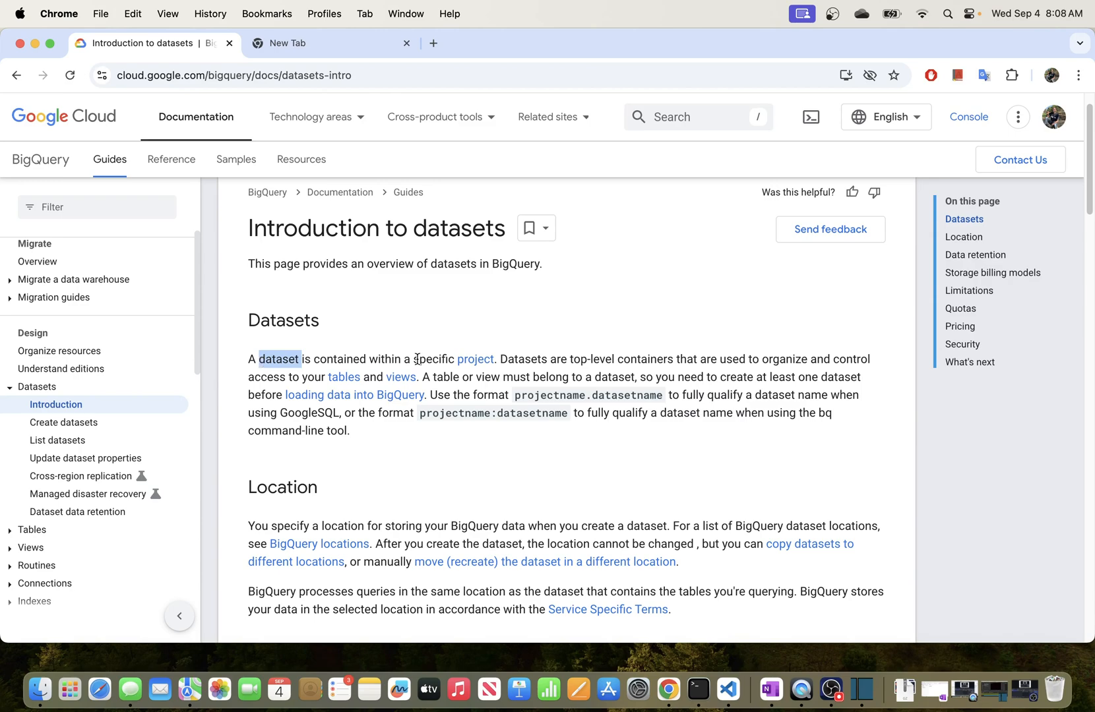
{"action": "mouse_move", "coordinate": [296, 354]}
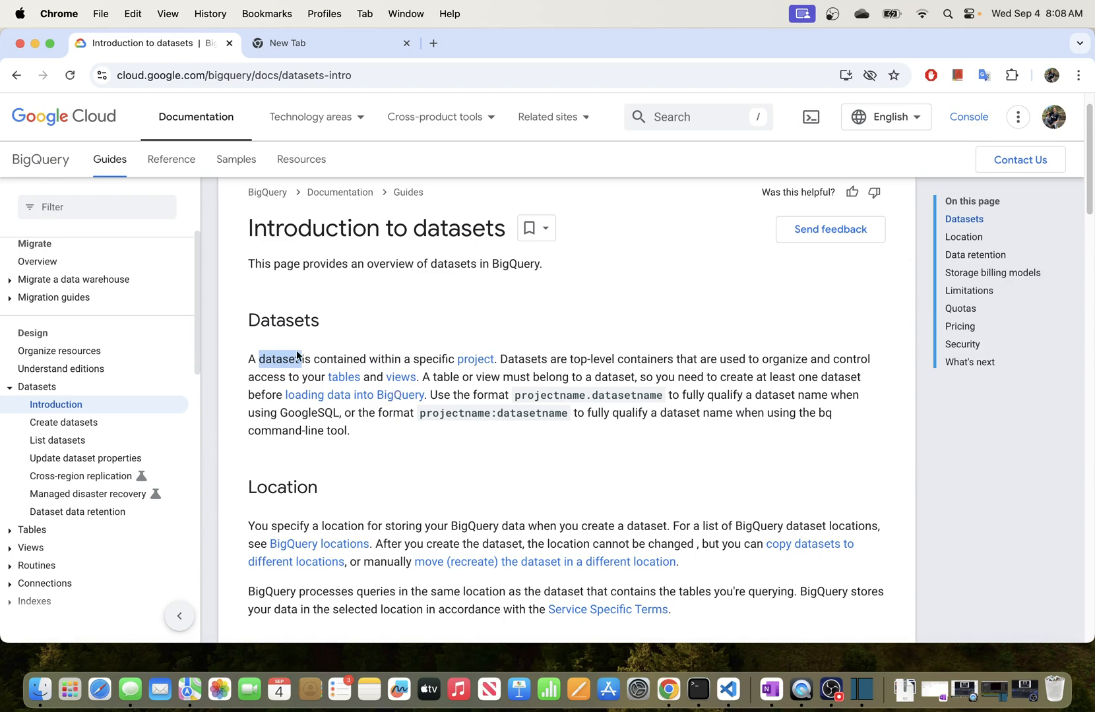
{"action": "mouse_move", "coordinate": [332, 322]}
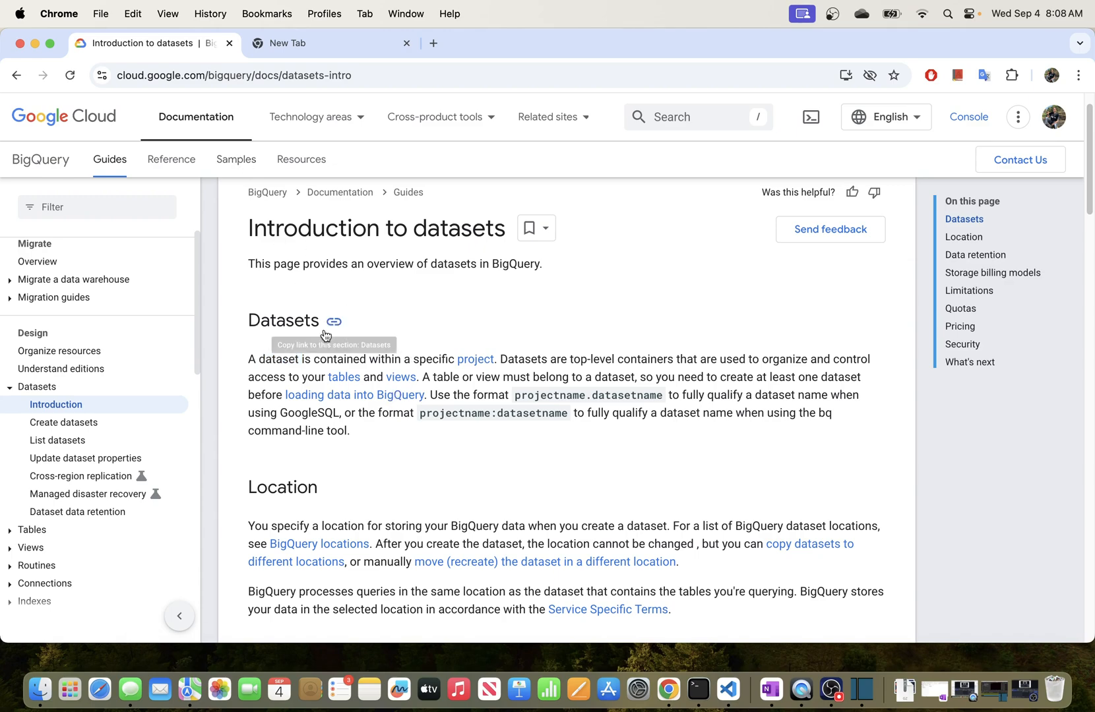
{"action": "double_click", "coordinate": [269, 359]}
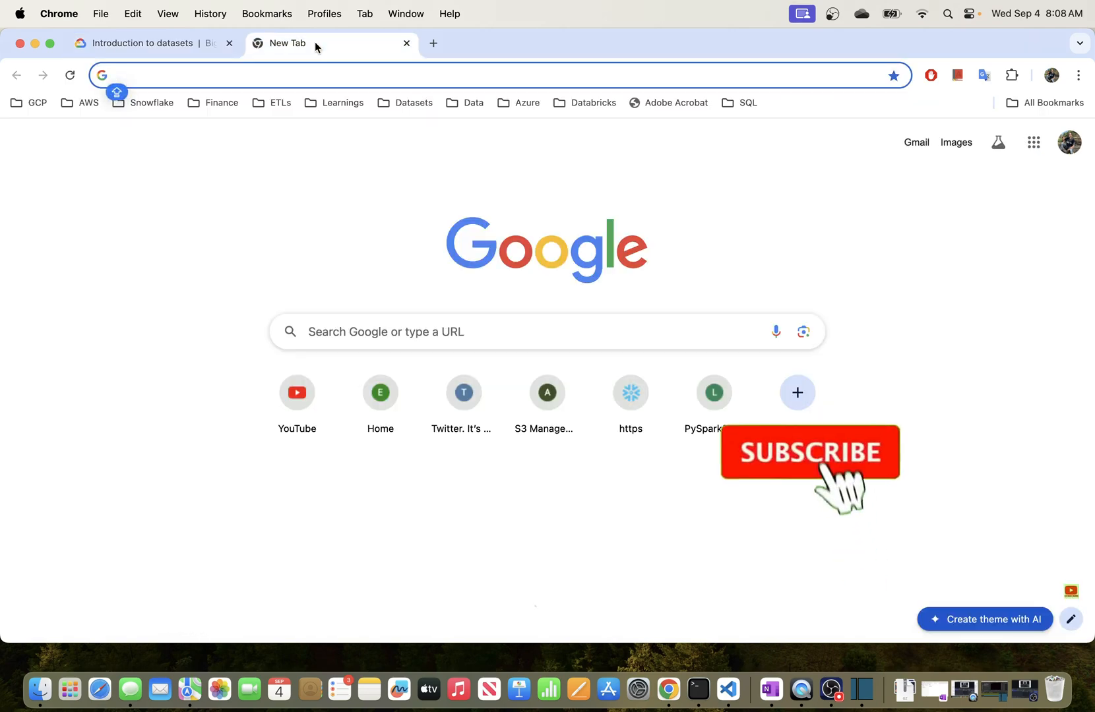
Search Google for gcp console and open the Google Cloud Platform console result.
{"action": "type", "text": "GCP COnsole"}
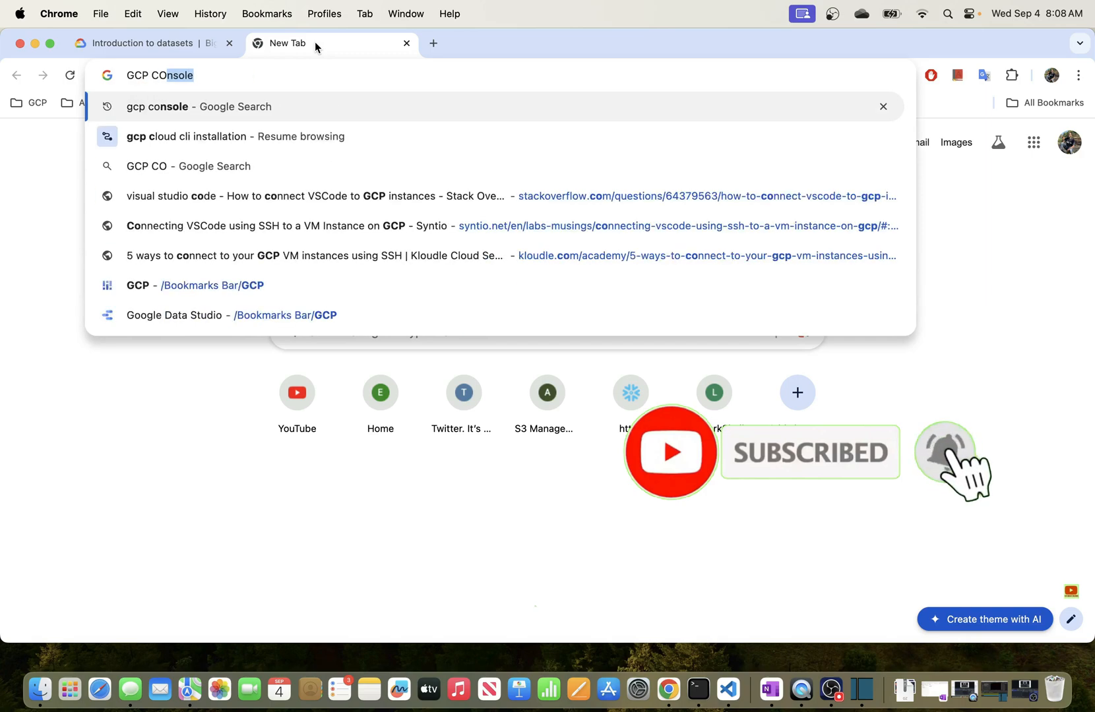
{"action": "left_click", "coordinate": [157, 106]}
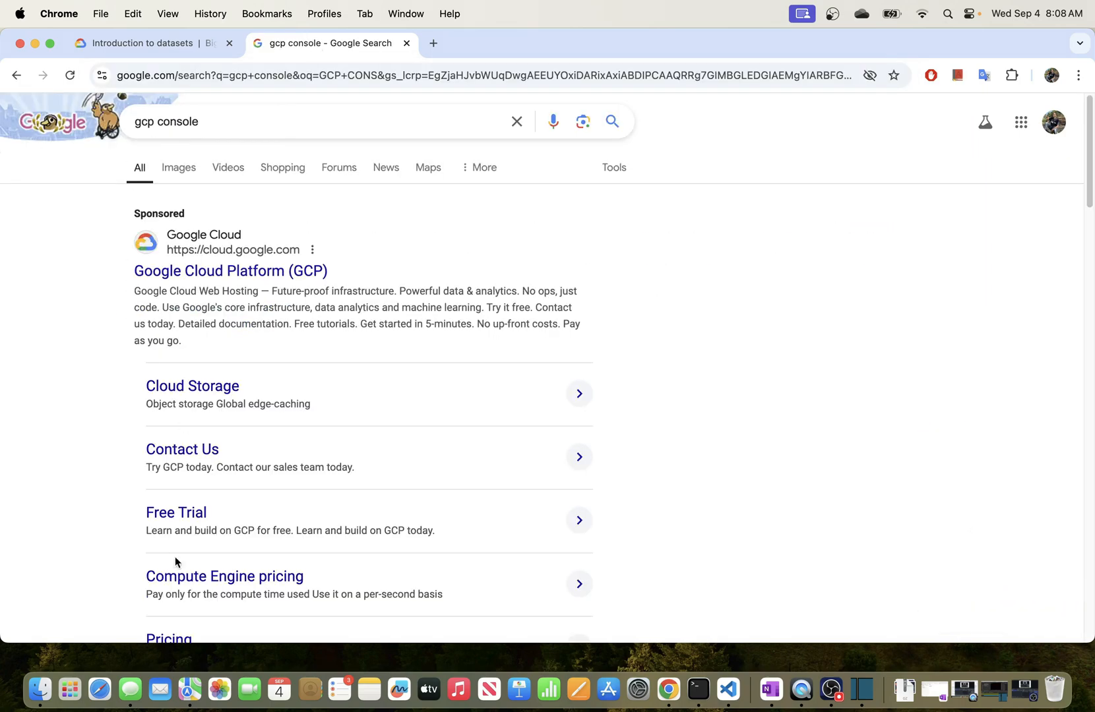
{"action": "scroll", "scroll_direction": "down", "scroll_amount": 3}
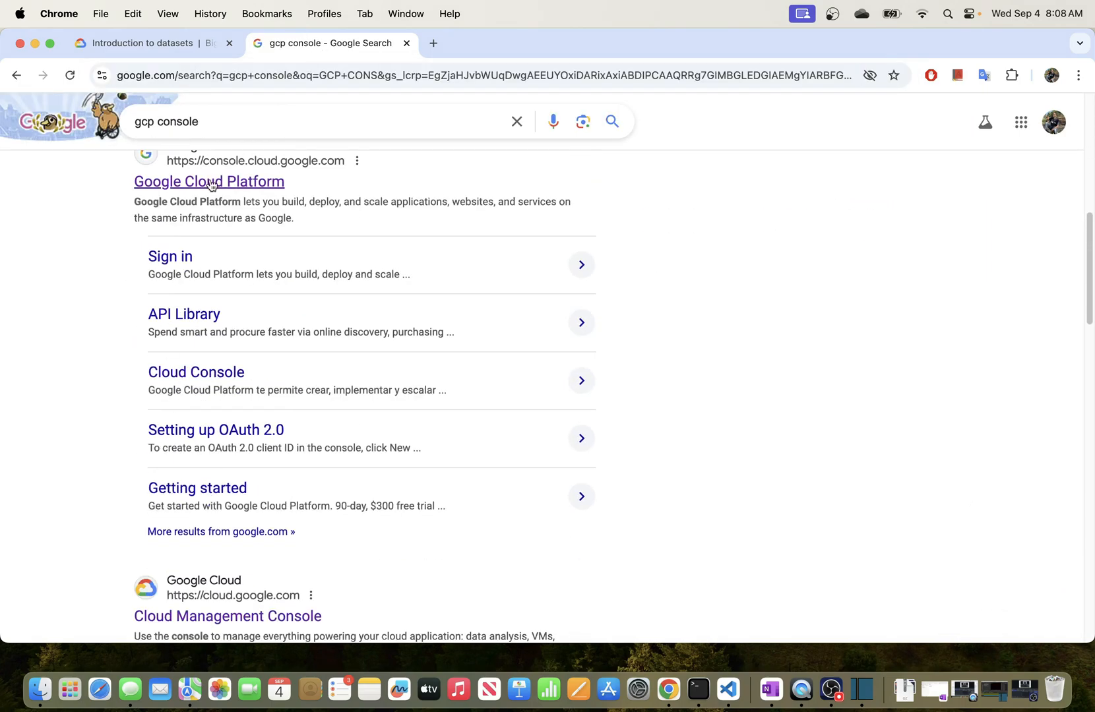
{"action": "left_click", "coordinate": [209, 182]}
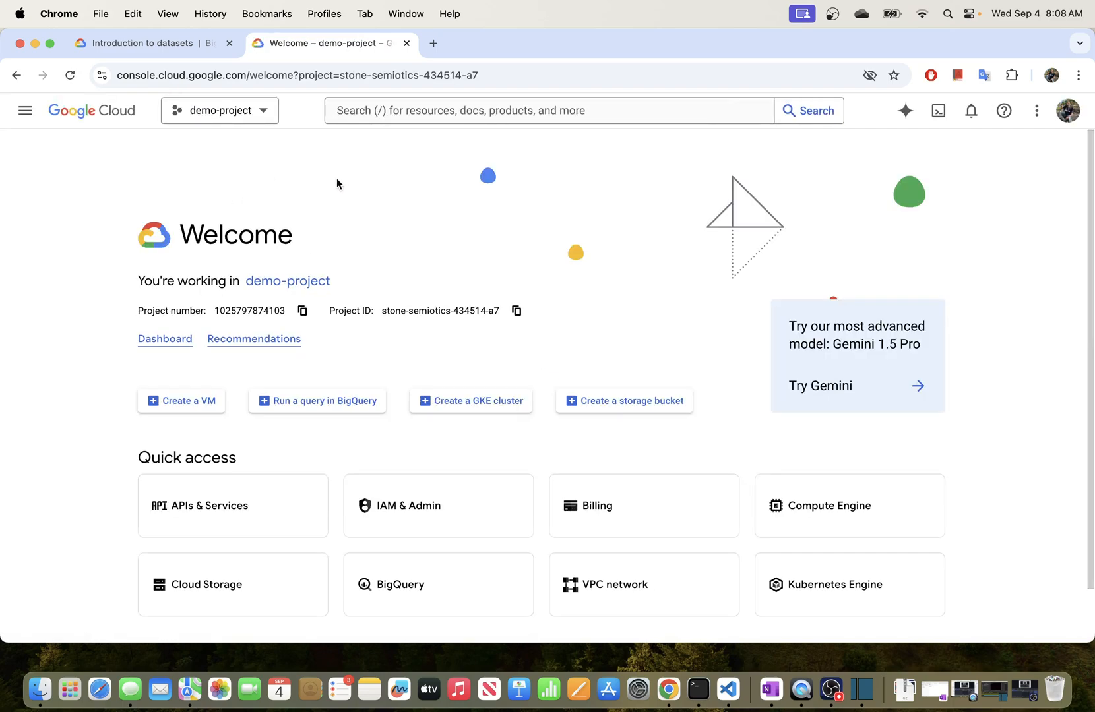
{"action": "mouse_move", "coordinate": [220, 119]}
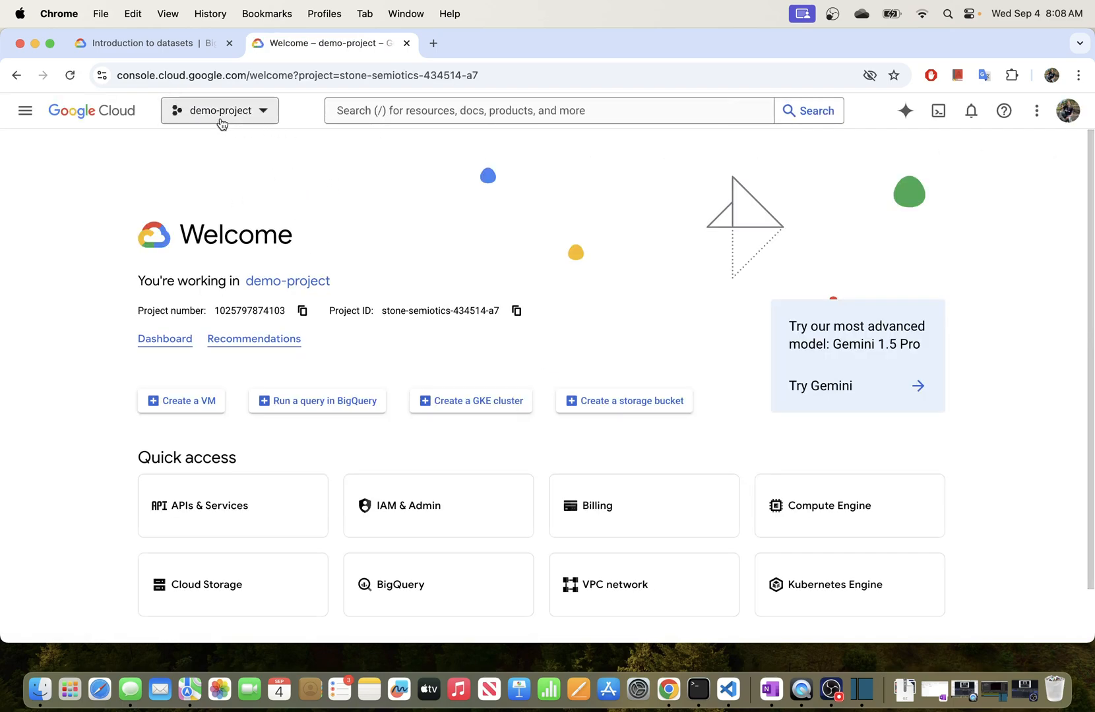
Switch the console project from demo-project to Data Engineering via the project selector.
{"action": "left_click", "coordinate": [219, 111]}
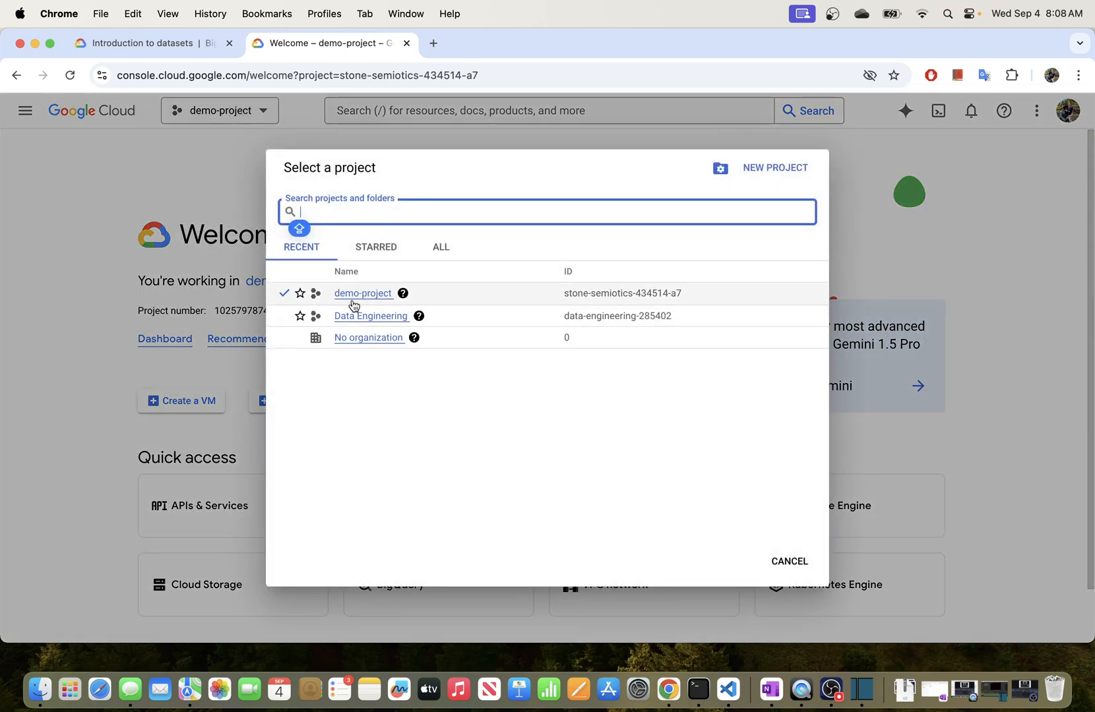
{"action": "mouse_move", "coordinate": [301, 293]}
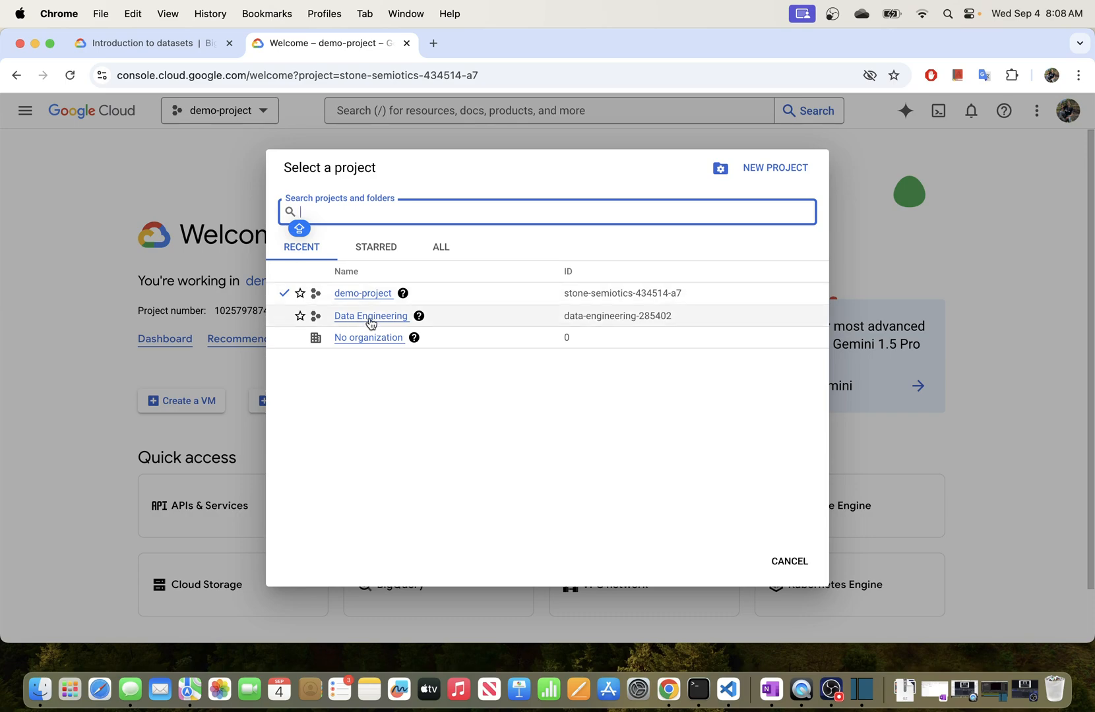
{"action": "left_click", "coordinate": [371, 315]}
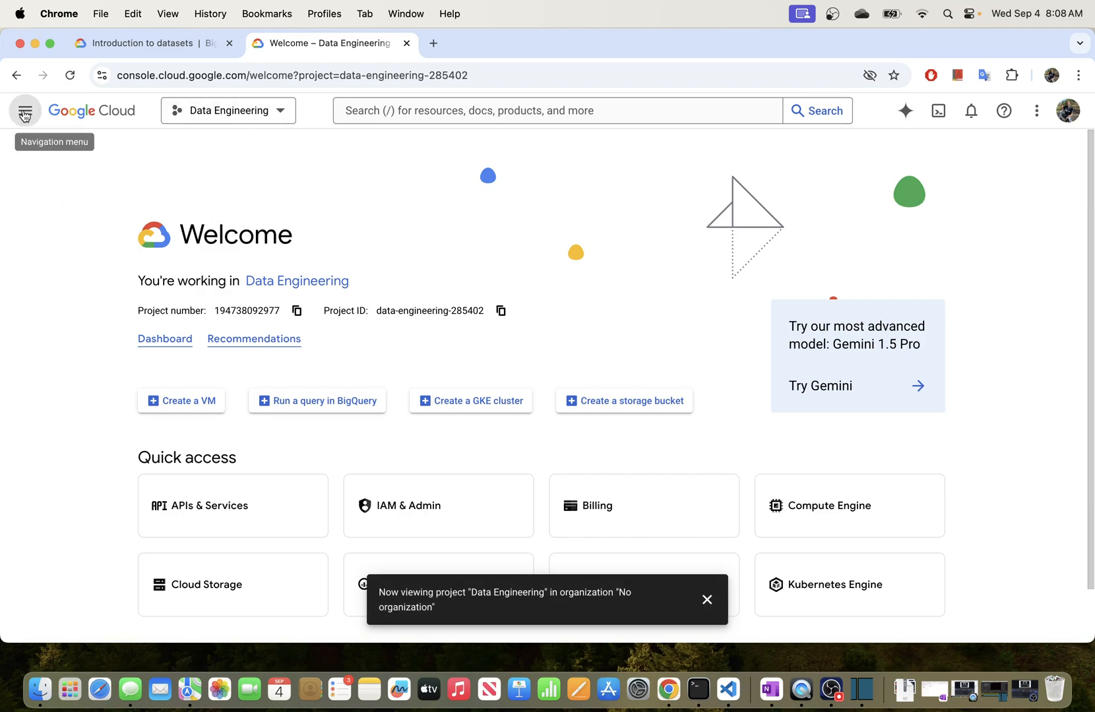
Go to the project dashboard, search the console for bigquery and open BigQuery Studio.
{"action": "left_click", "coordinate": [25, 110]}
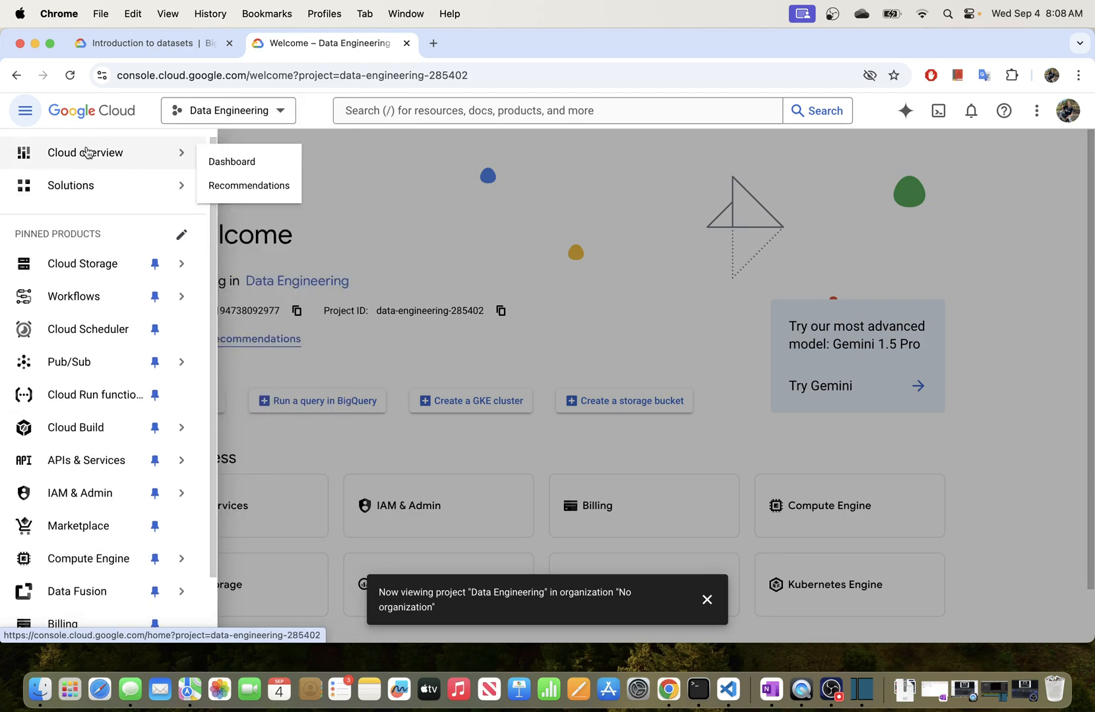
{"action": "left_click", "coordinate": [232, 161]}
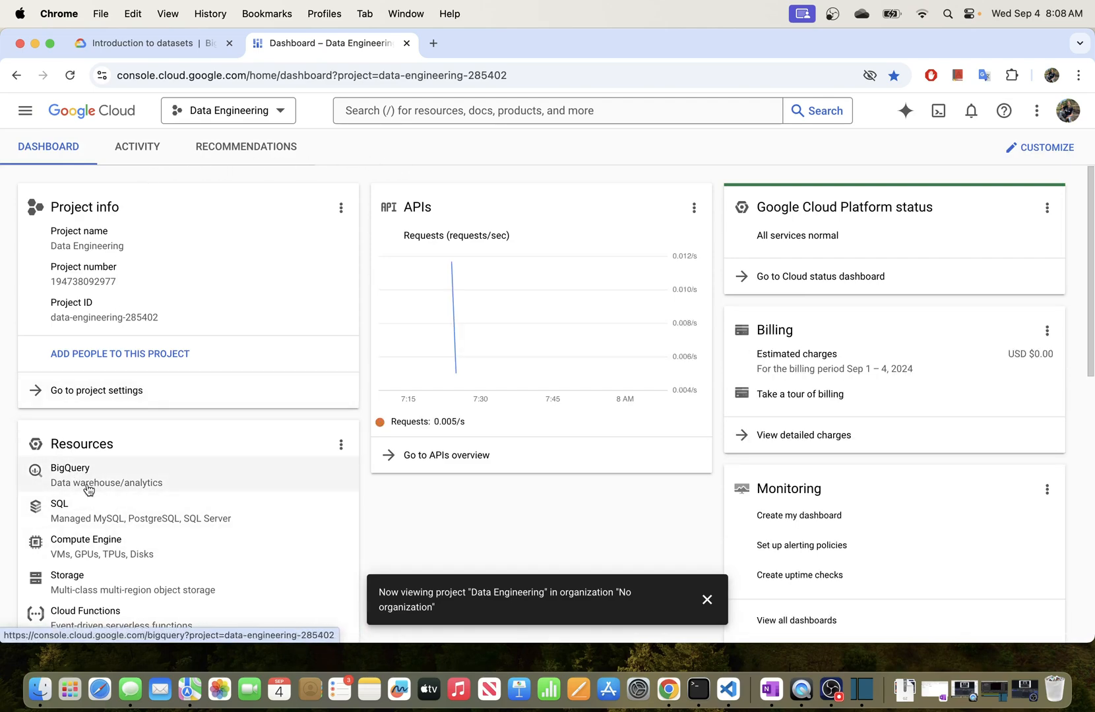
{"action": "mouse_move", "coordinate": [102, 486]}
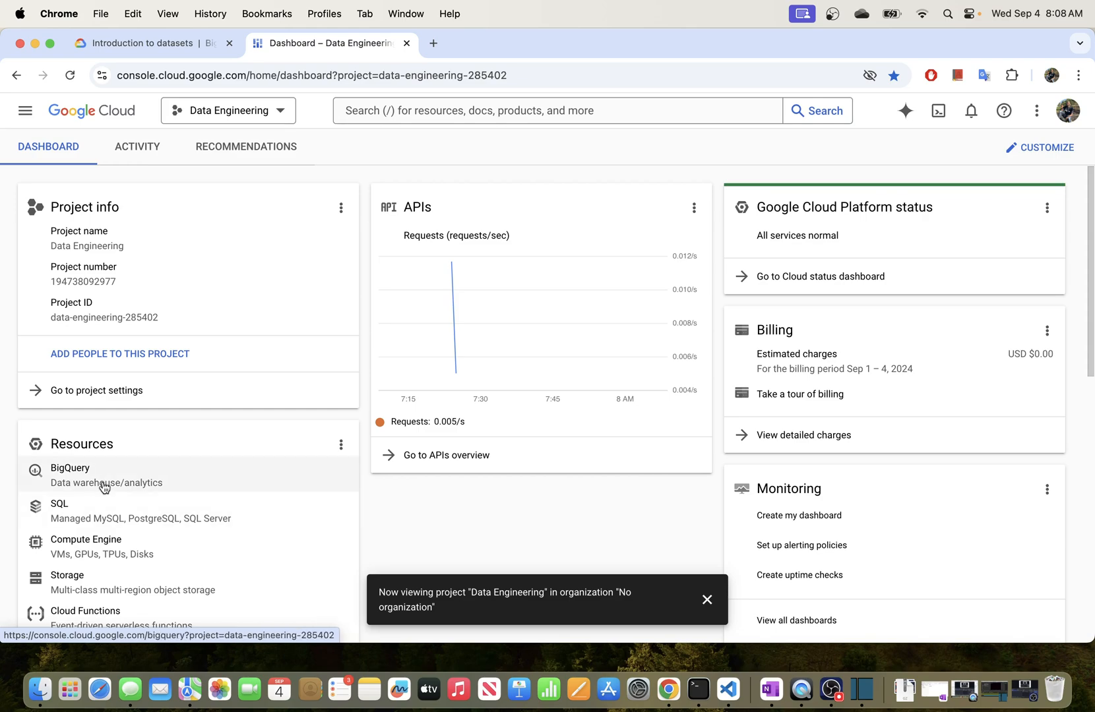
{"action": "left_click", "coordinate": [555, 111]}
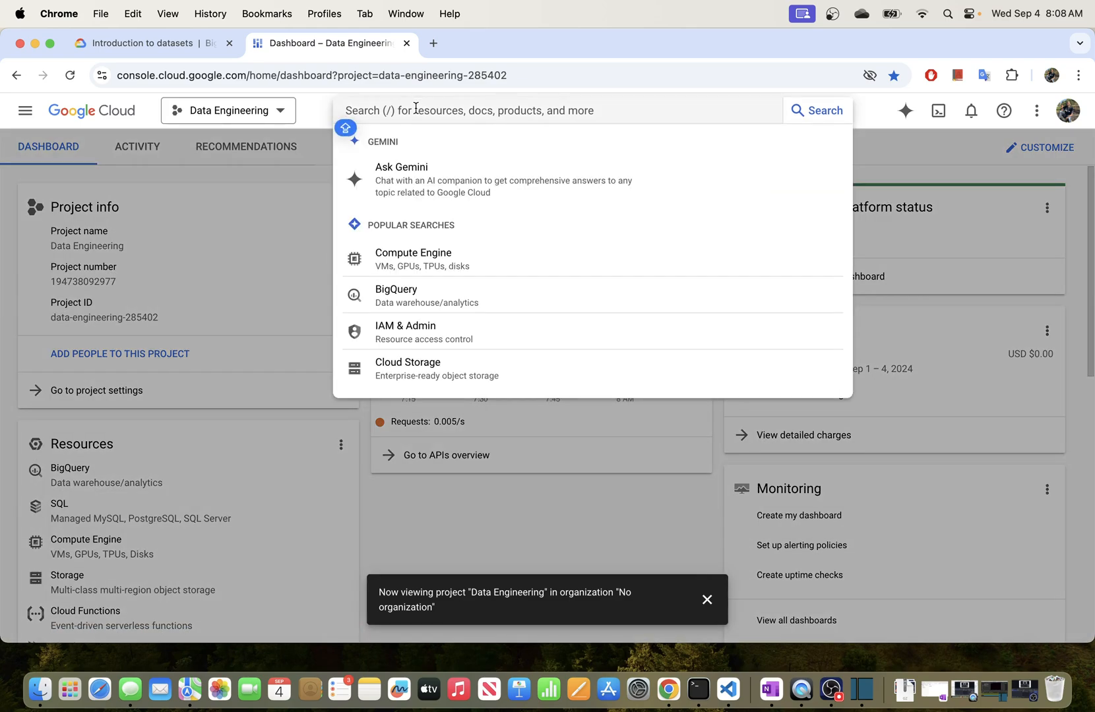
{"action": "type", "text": "bIGQuery export"}
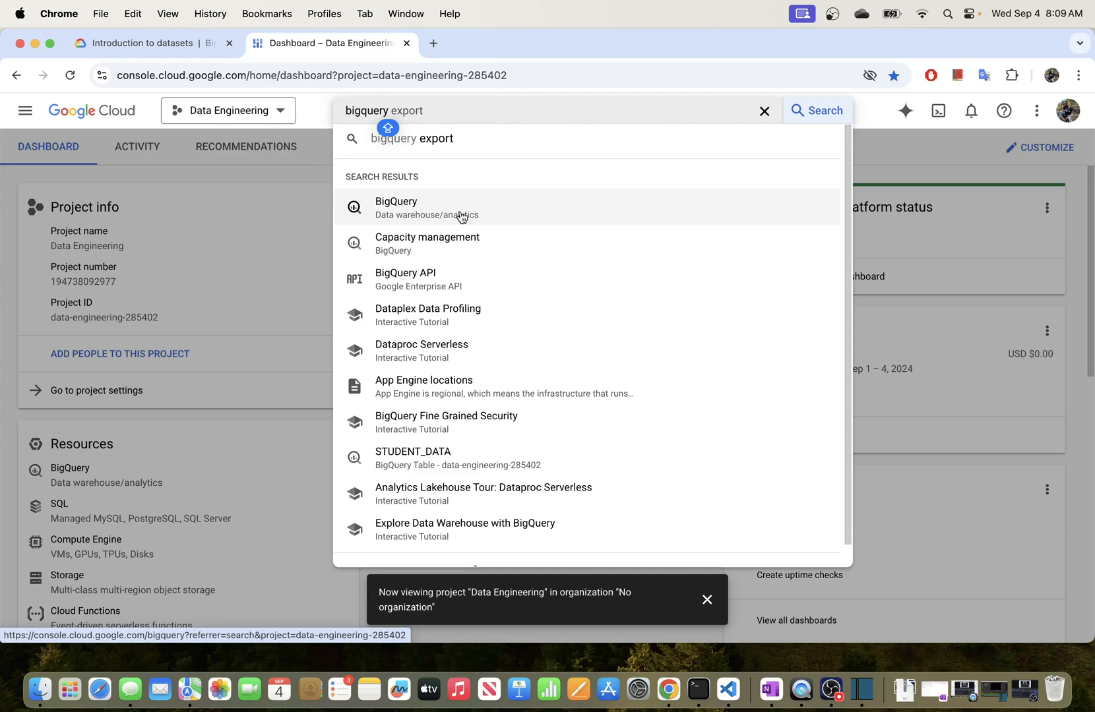
{"action": "left_click", "coordinate": [396, 207]}
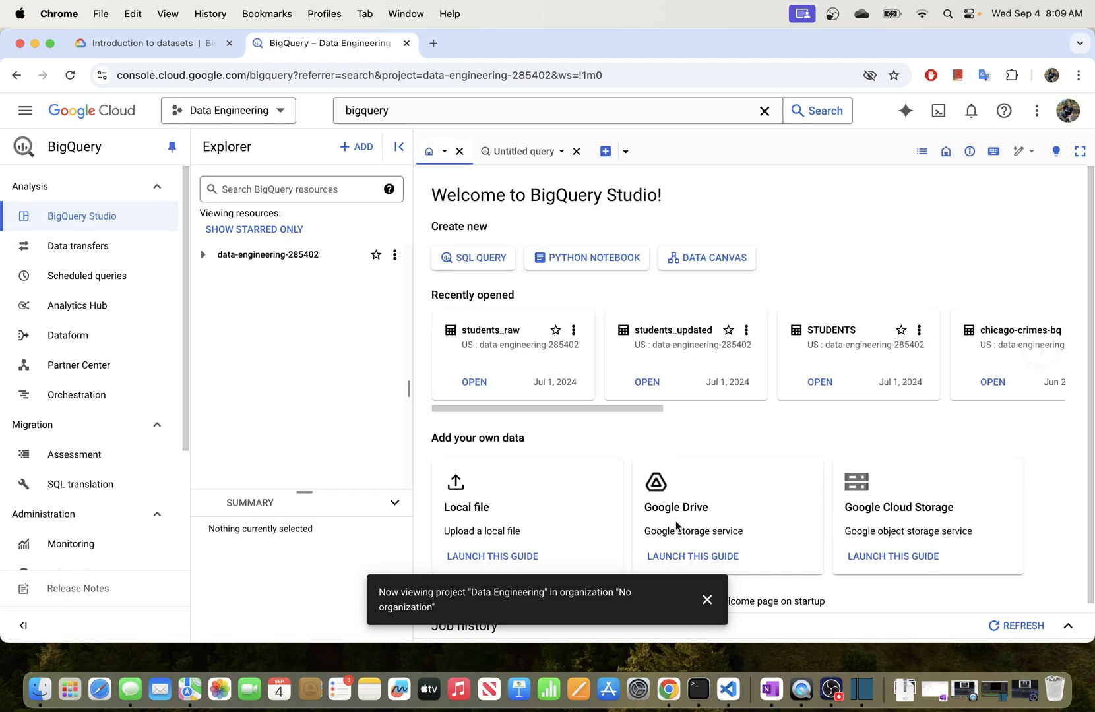
{"action": "left_click", "coordinate": [706, 600]}
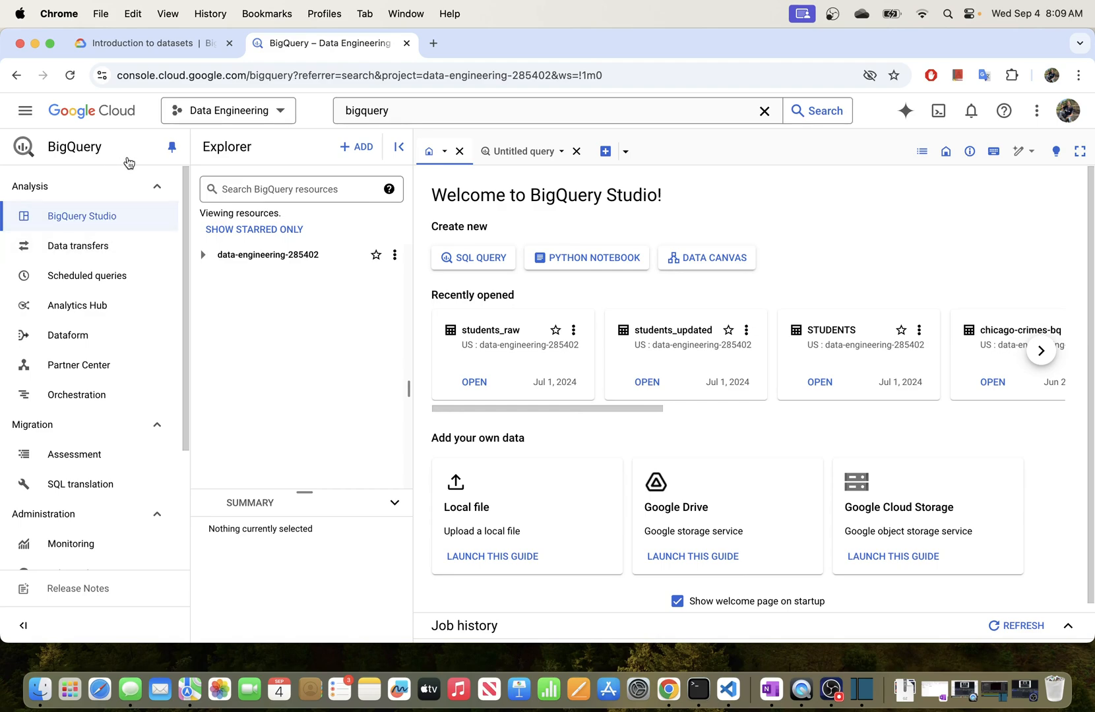
{"action": "mouse_move", "coordinate": [416, 337]}
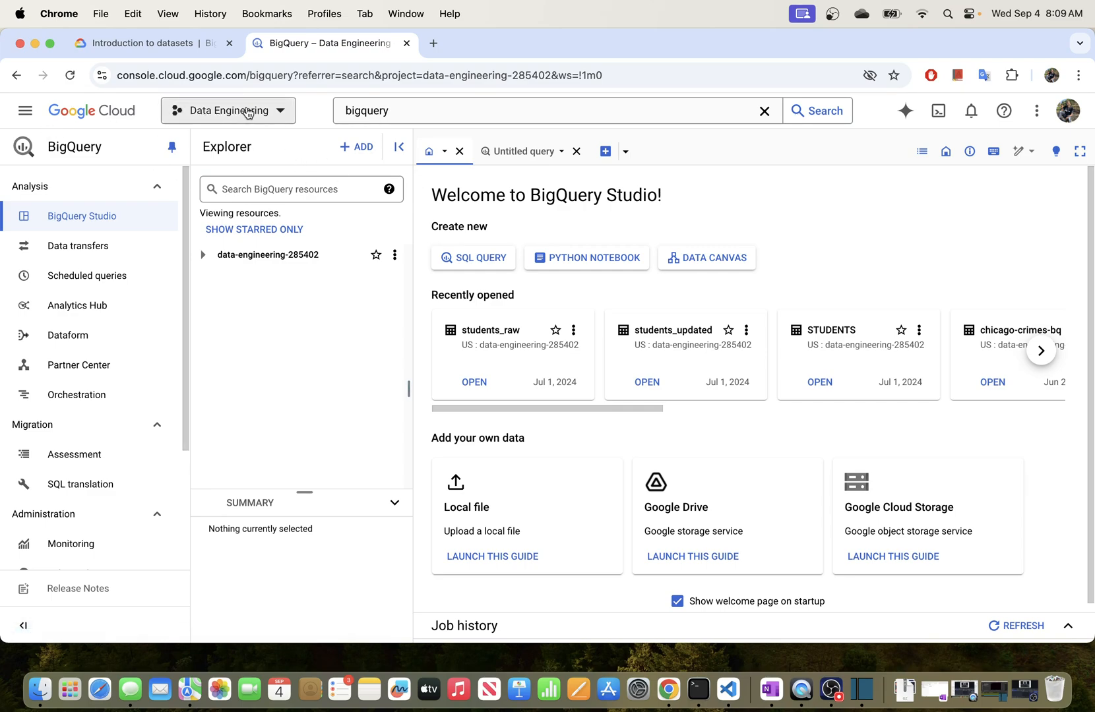
{"action": "left_click", "coordinate": [228, 111]}
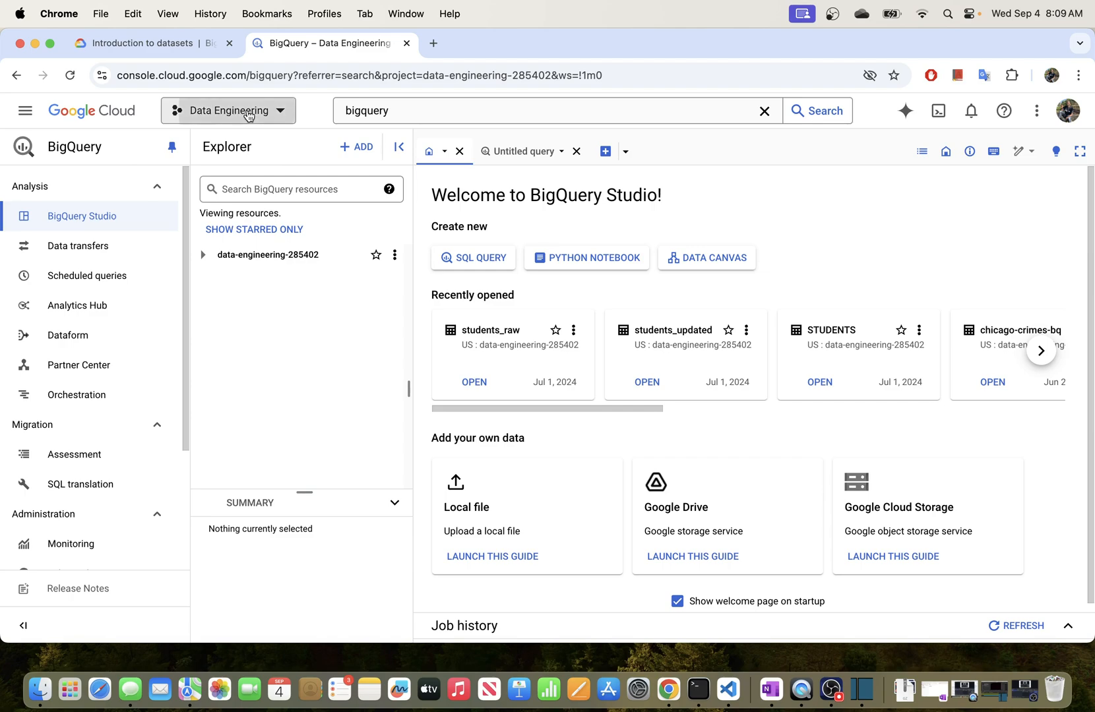
{"action": "left_click", "coordinate": [228, 110]}
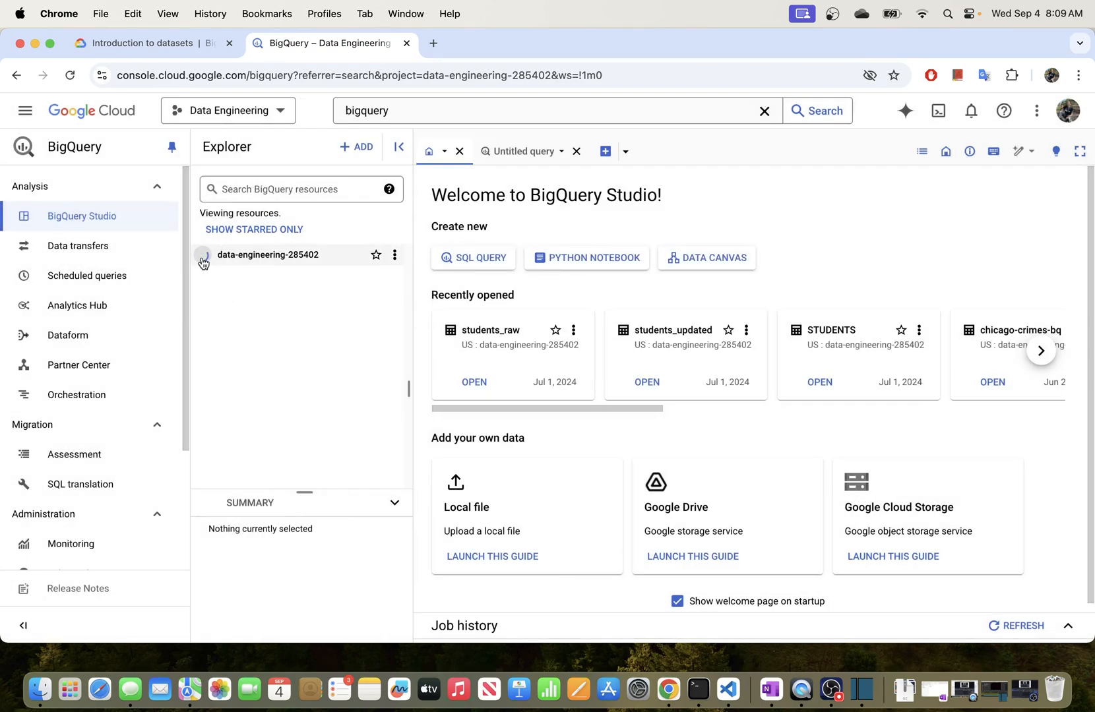
Browse the data-engineering-285402 project's datasets in Explorer and open its actions menu.
{"action": "left_click", "coordinate": [204, 260]}
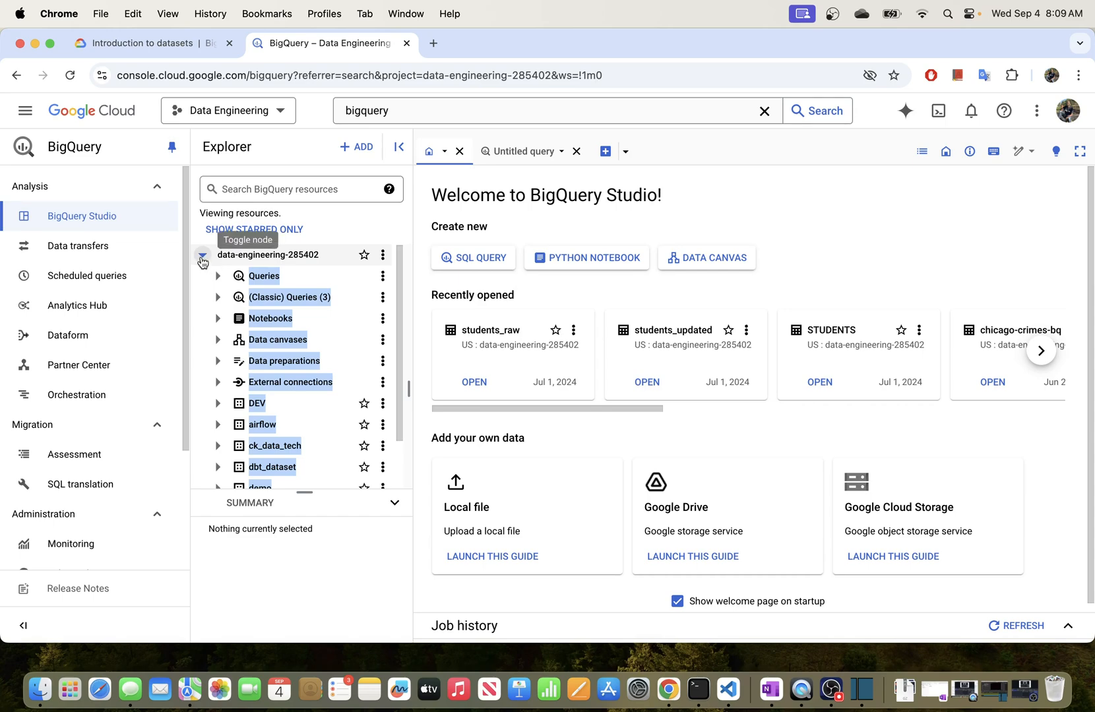
{"action": "left_click", "coordinate": [202, 254]}
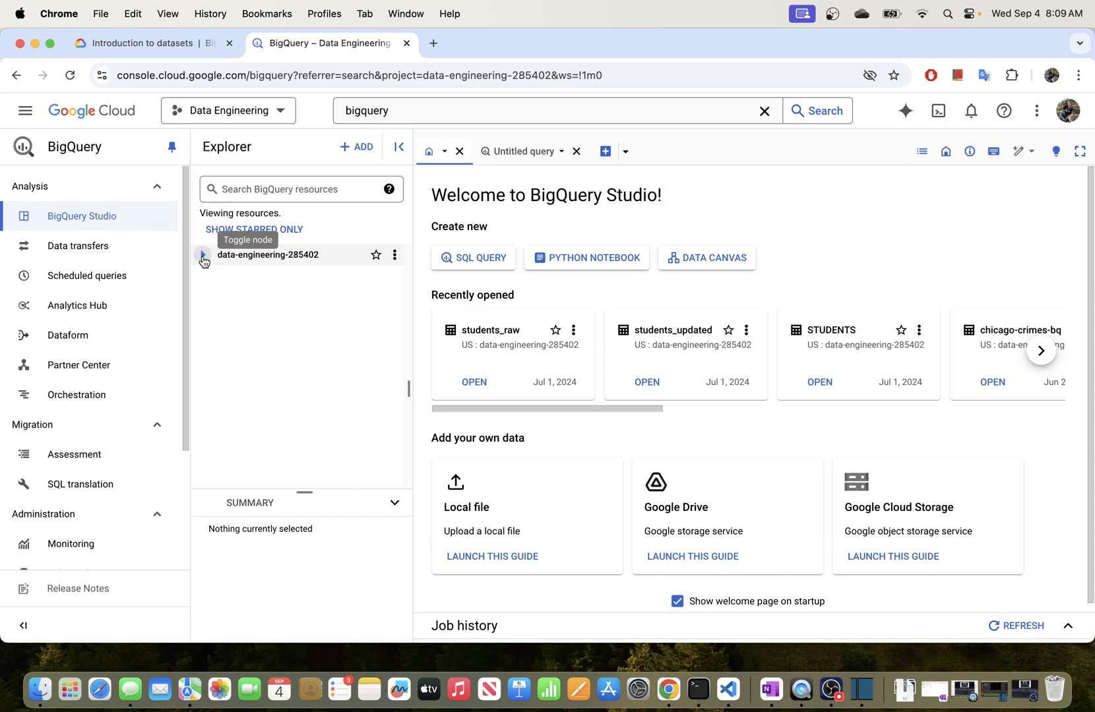
{"action": "left_click", "coordinate": [203, 254]}
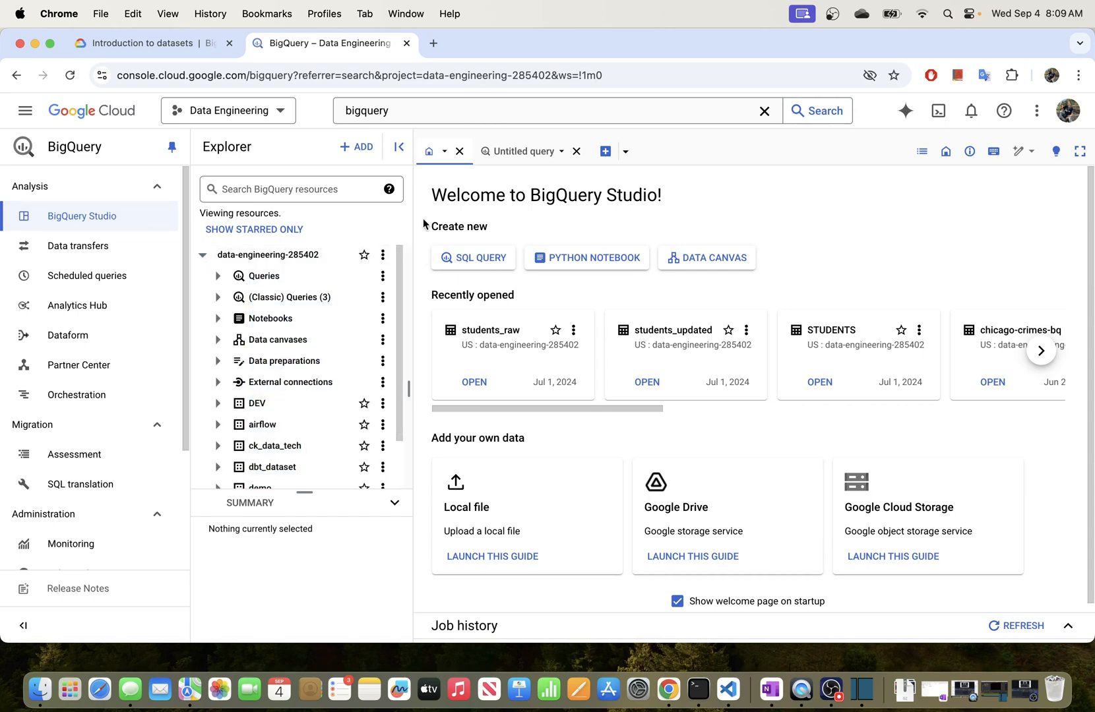
{"action": "mouse_move", "coordinate": [267, 254]}
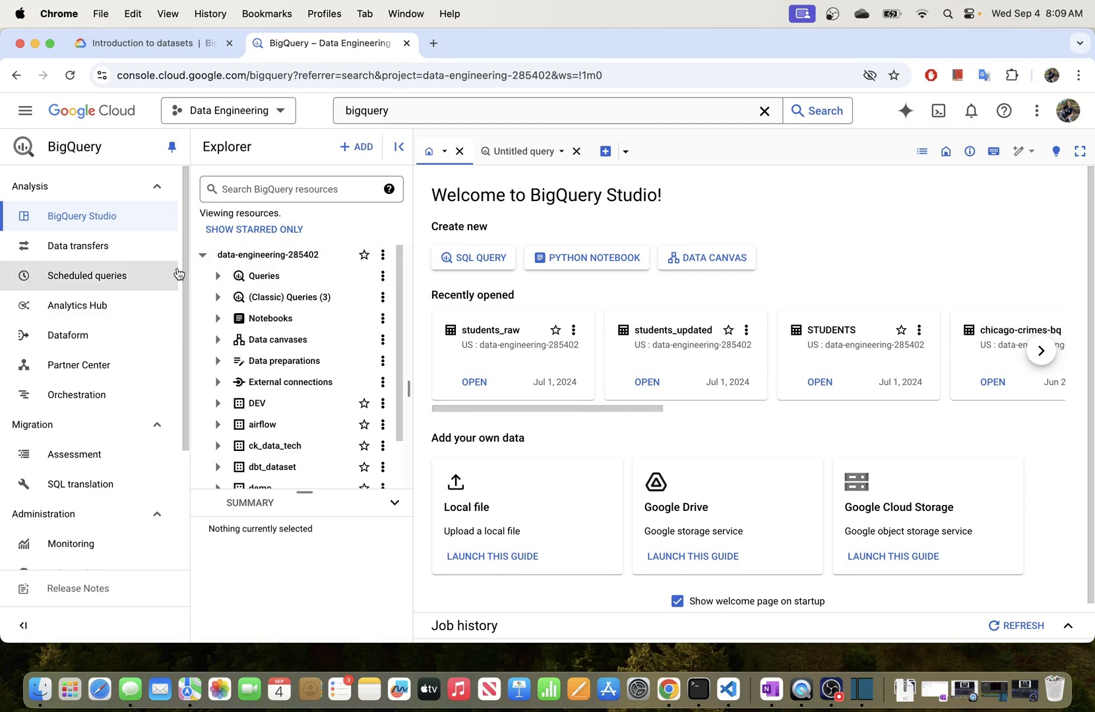
{"action": "mouse_move", "coordinate": [268, 255]}
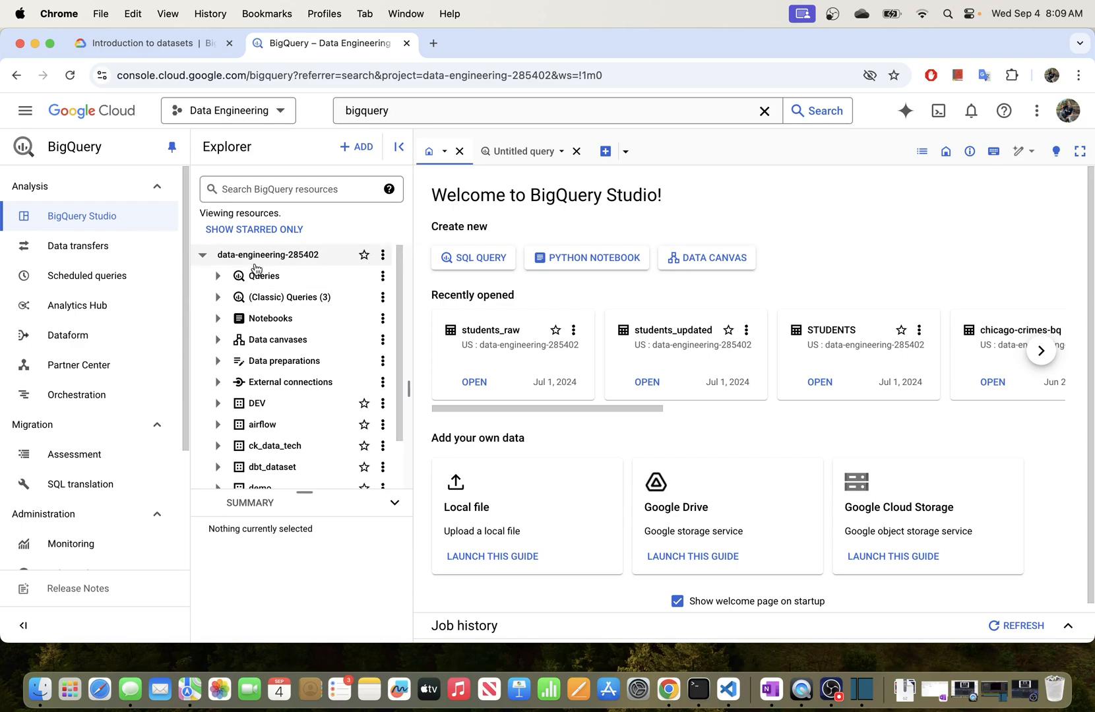
{"action": "left_click", "coordinate": [203, 255]}
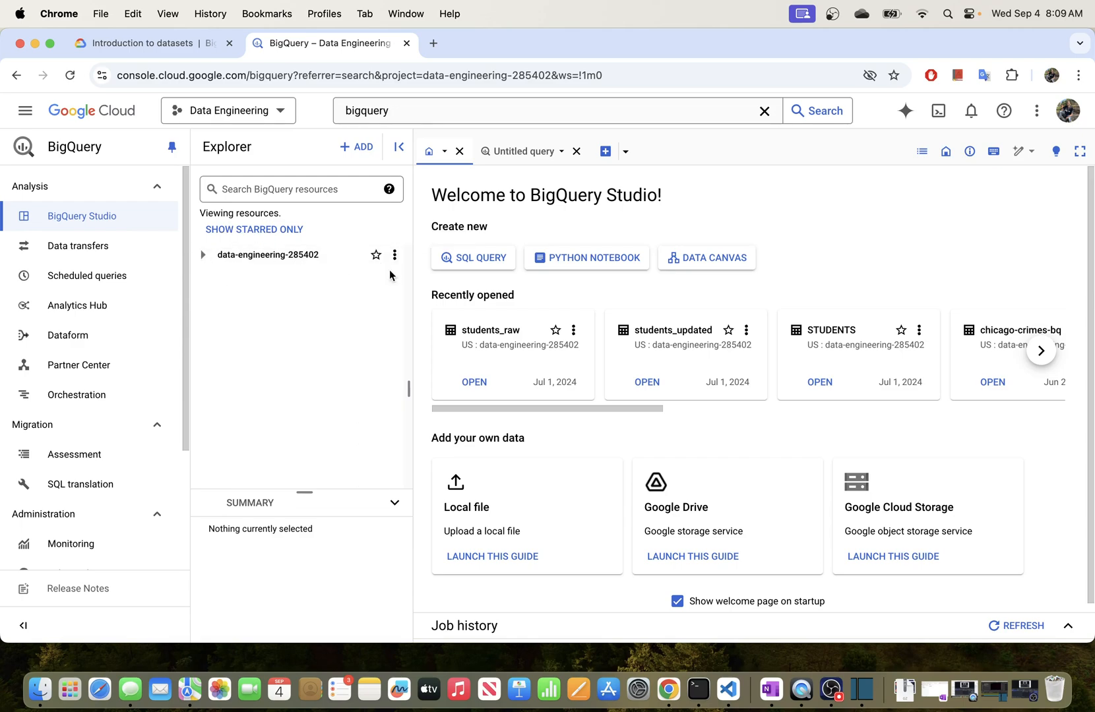
{"action": "mouse_move", "coordinate": [395, 254]}
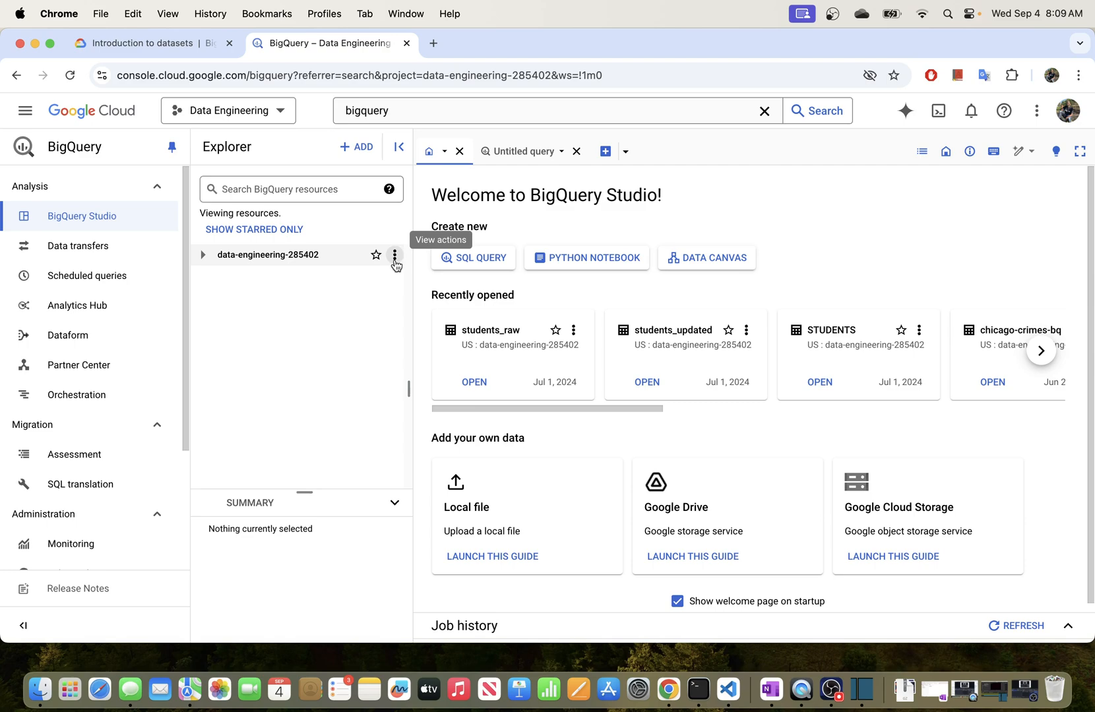
{"action": "left_click", "coordinate": [394, 254]}
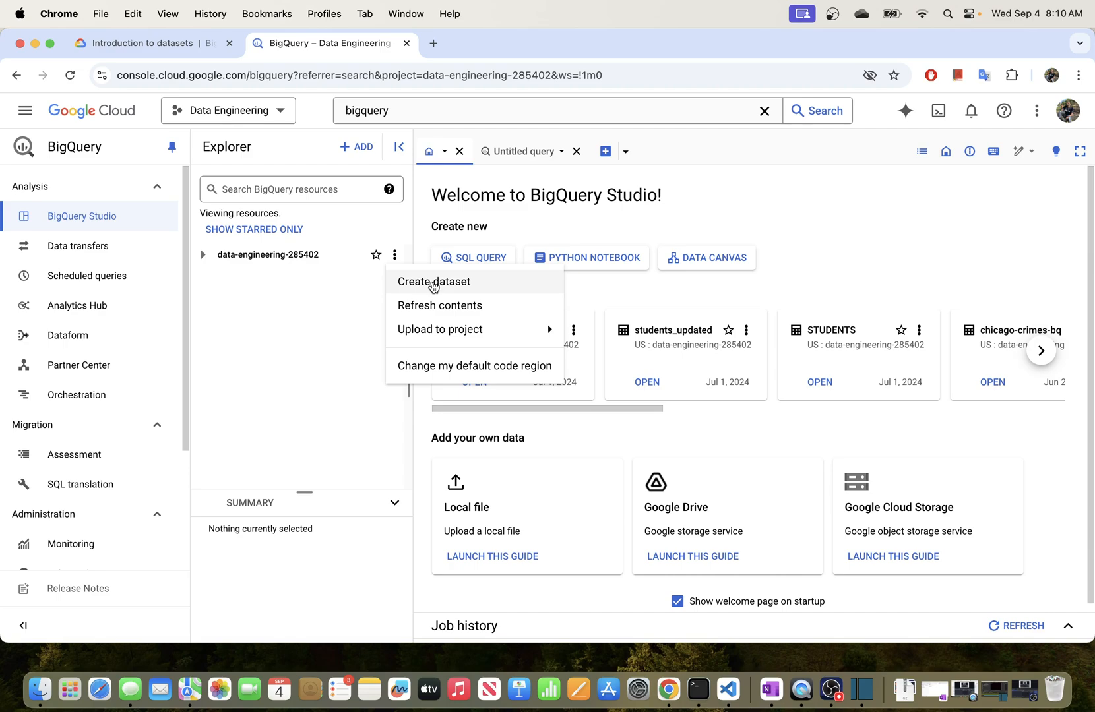
{"action": "mouse_move", "coordinate": [437, 286]}
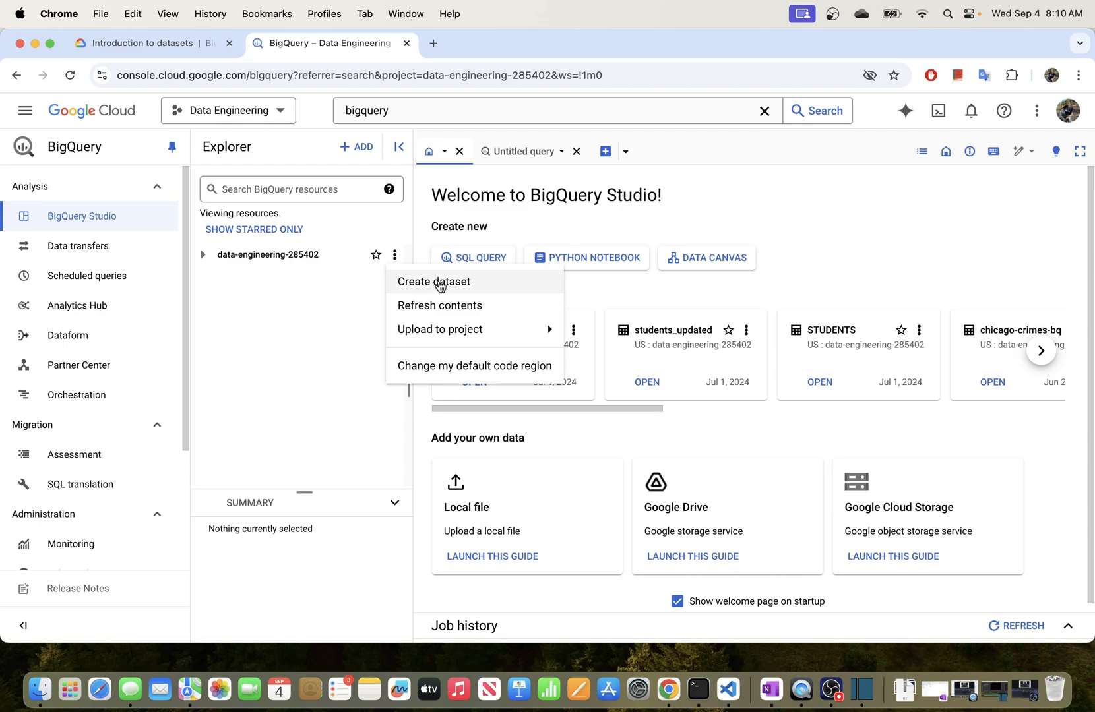
Start a new dataset in the project and enter demo-dataset as its ID, flagged invalid.
{"action": "left_click", "coordinate": [433, 281]}
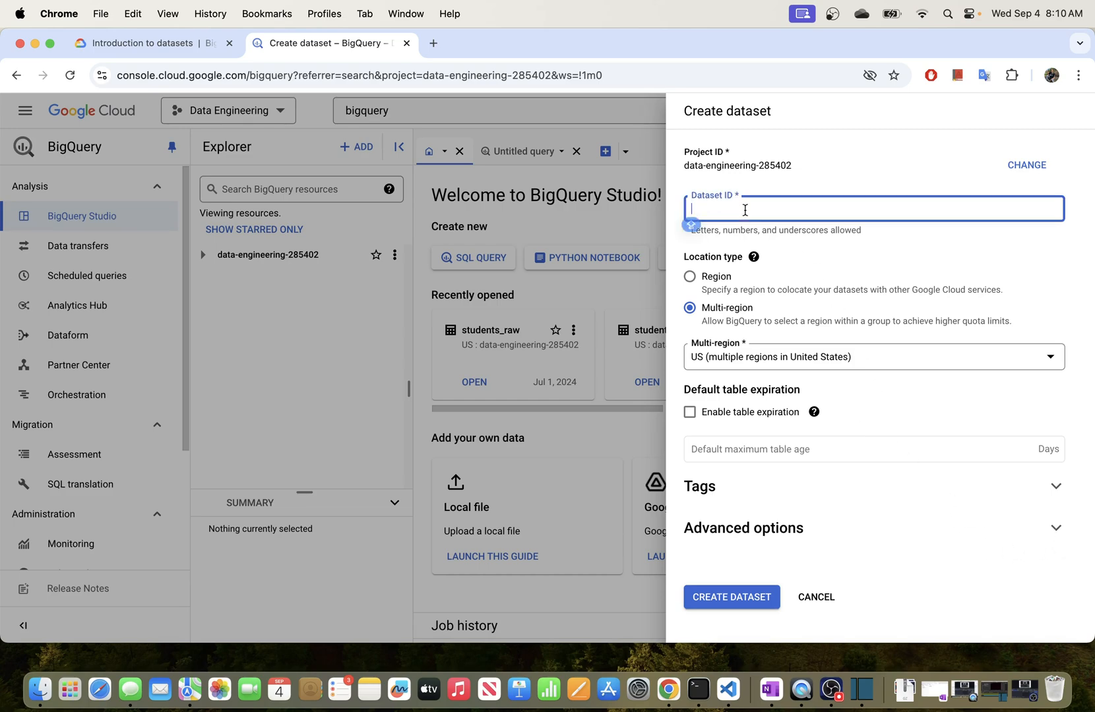
{"action": "left_click", "coordinate": [731, 602]}
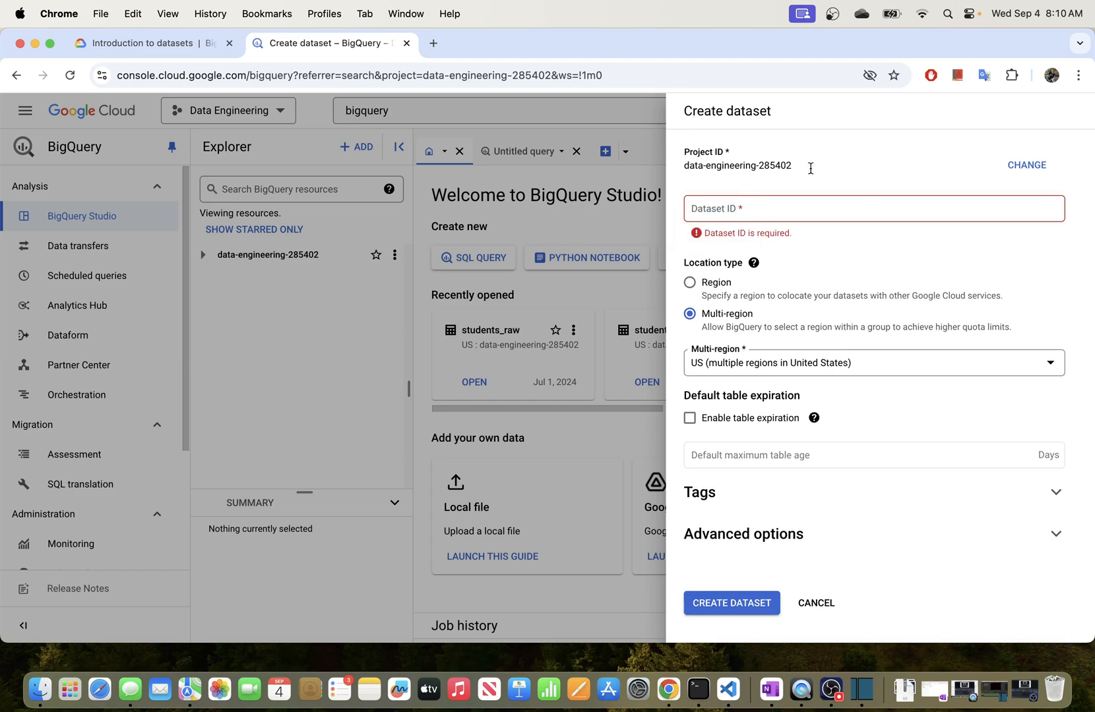
{"action": "left_click", "coordinate": [872, 209]}
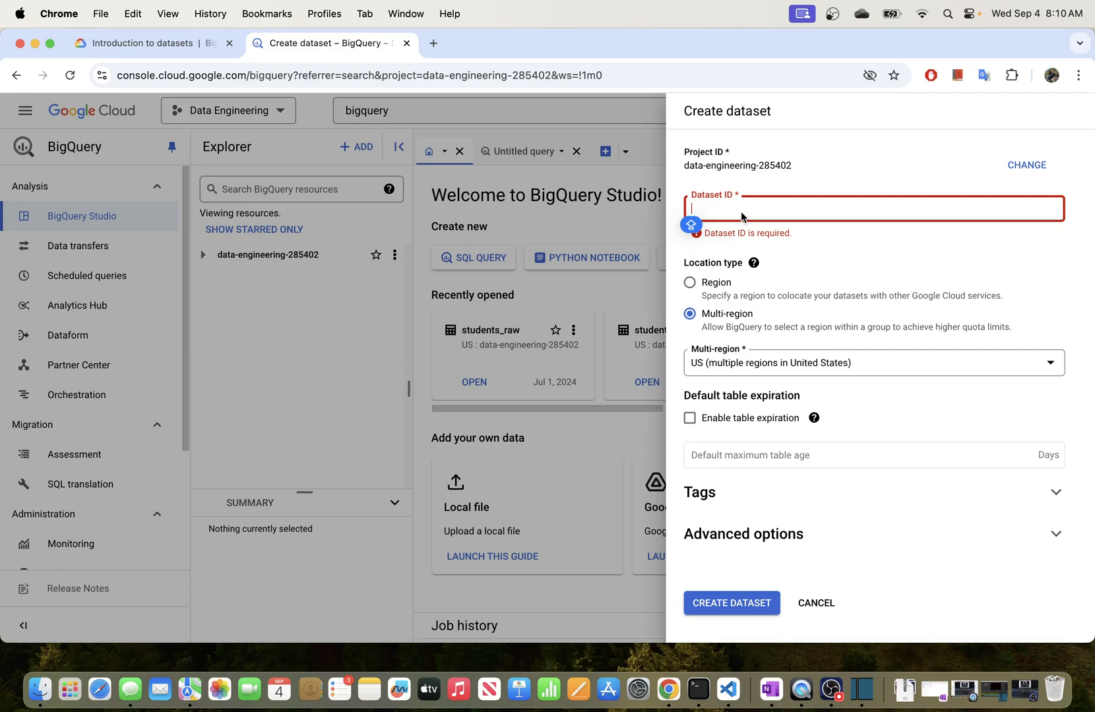
{"action": "type", "text": "DE"}
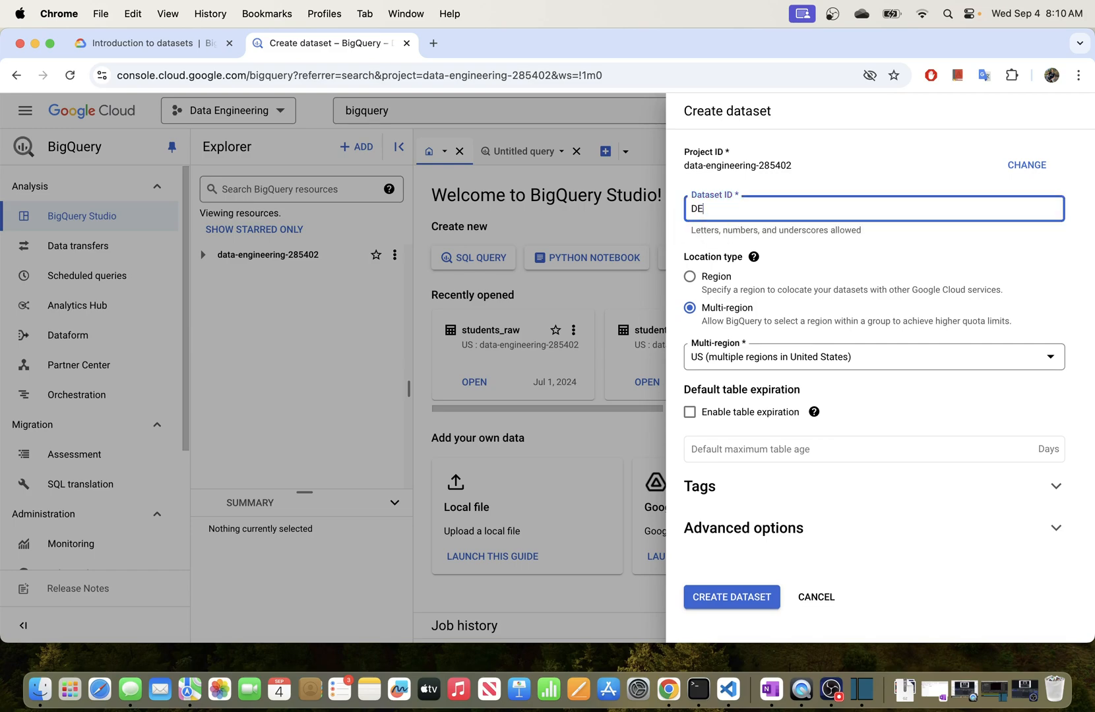
{"action": "type", "text": "demo"}
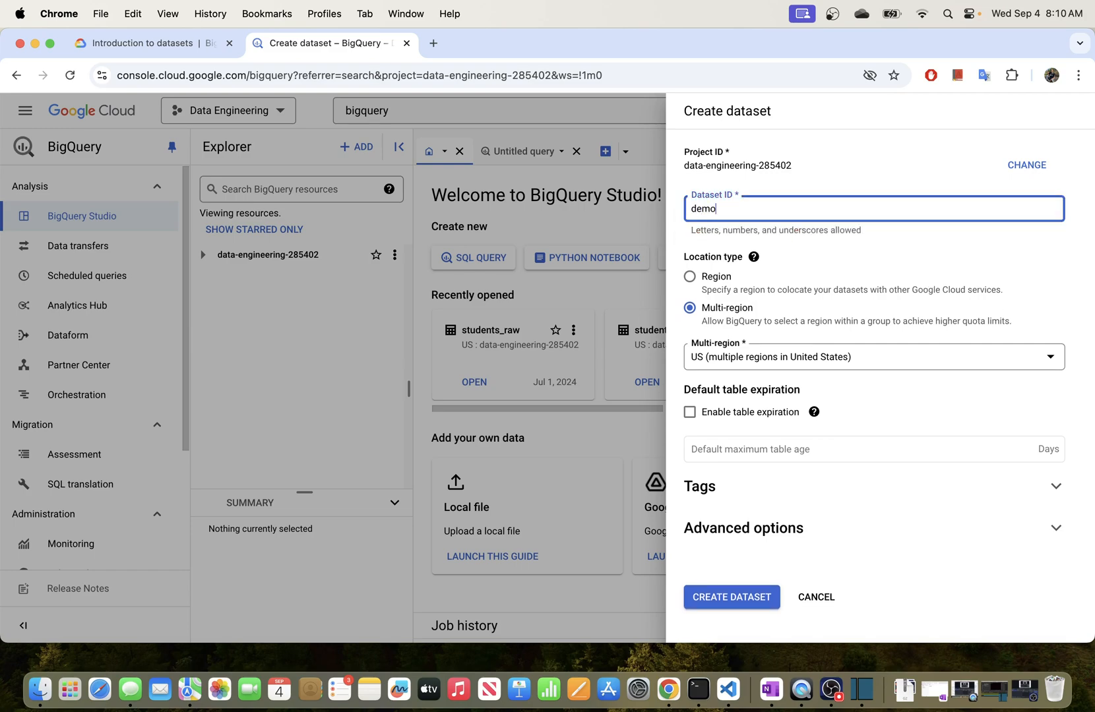
{"action": "type", "text": "-dataser"}
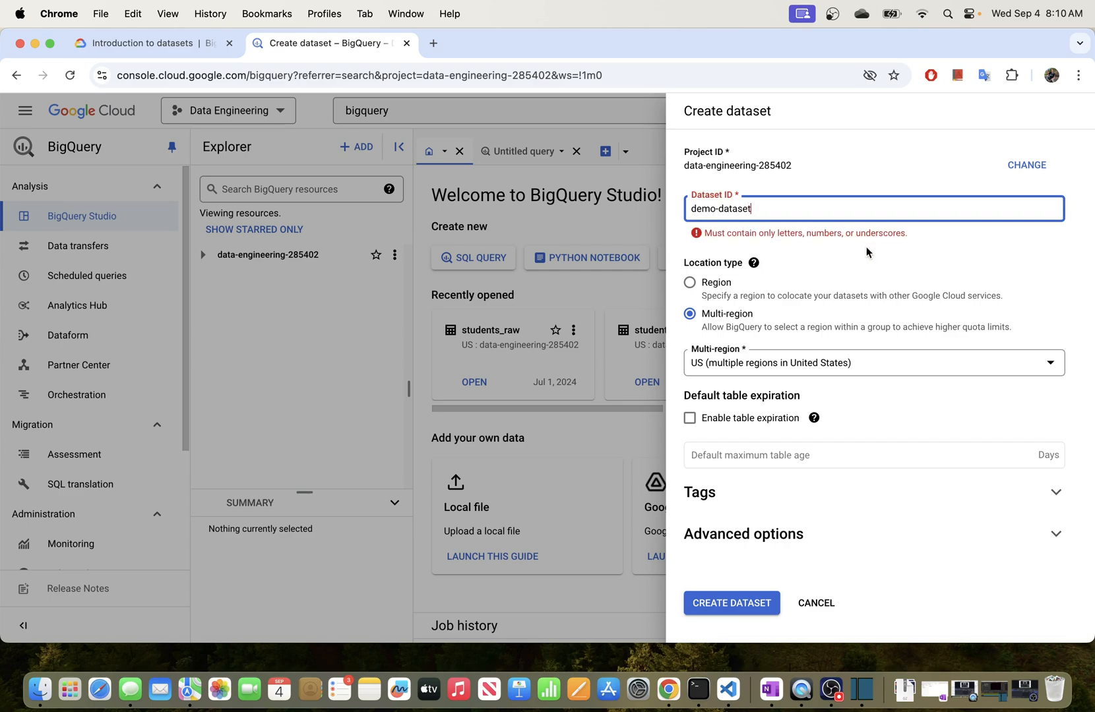
{"action": "mouse_move", "coordinate": [735, 252]}
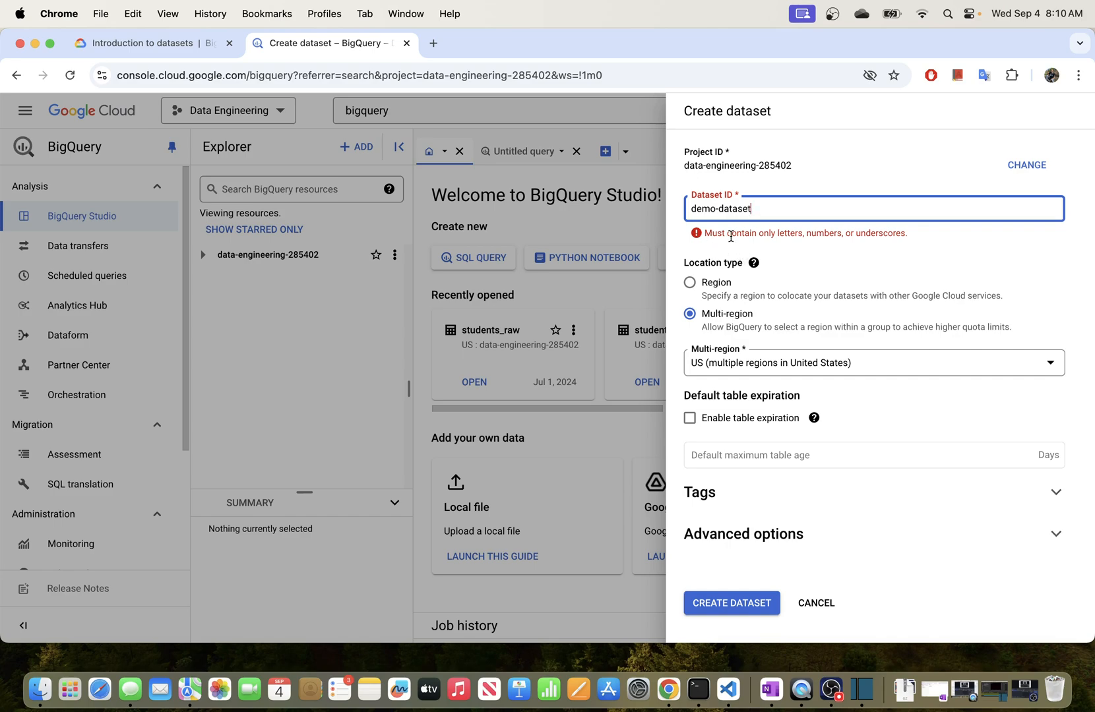
{"action": "mouse_move", "coordinate": [875, 247]}
{"action": "type", "text": "_"}
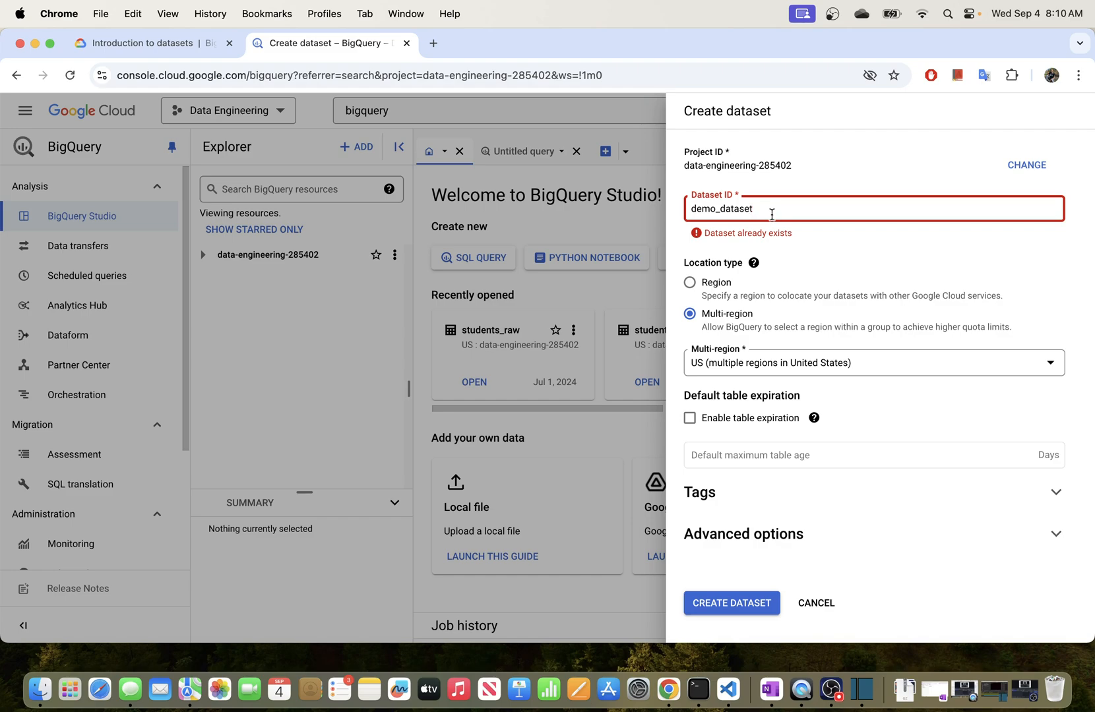
Revise the taken dataset ID toward demo_dataset_dev.
{"action": "key", "text": "Backspace"}
{"action": "type", "text": "_dev"}
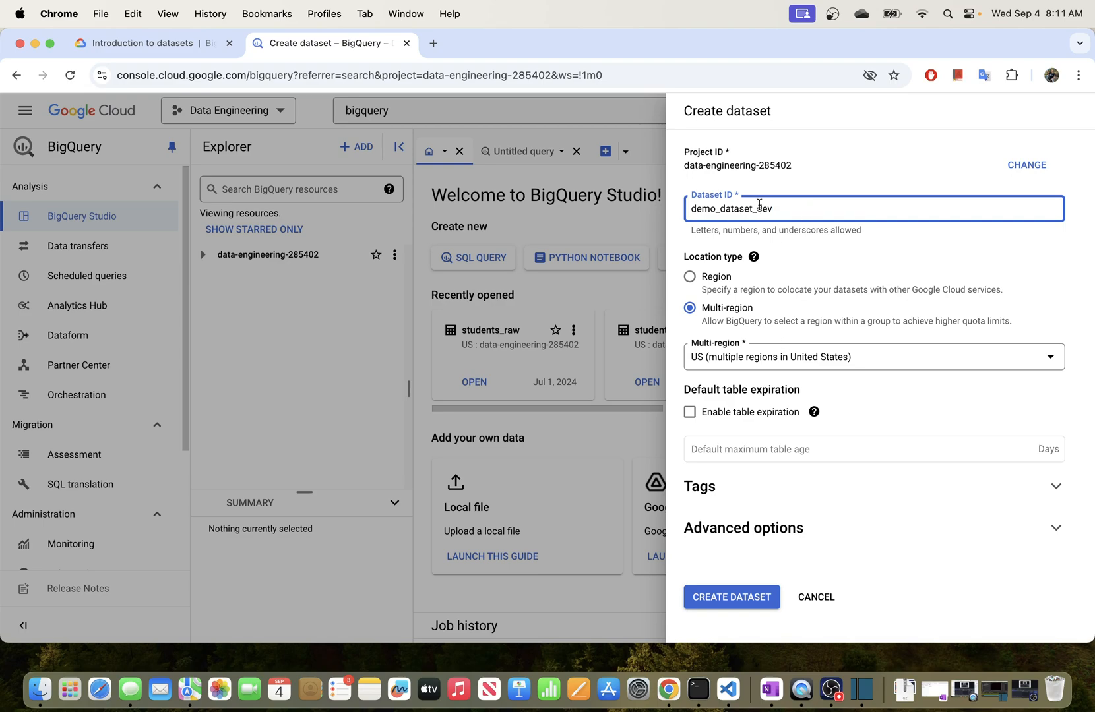
{"action": "mouse_move", "coordinate": [479, 227]}
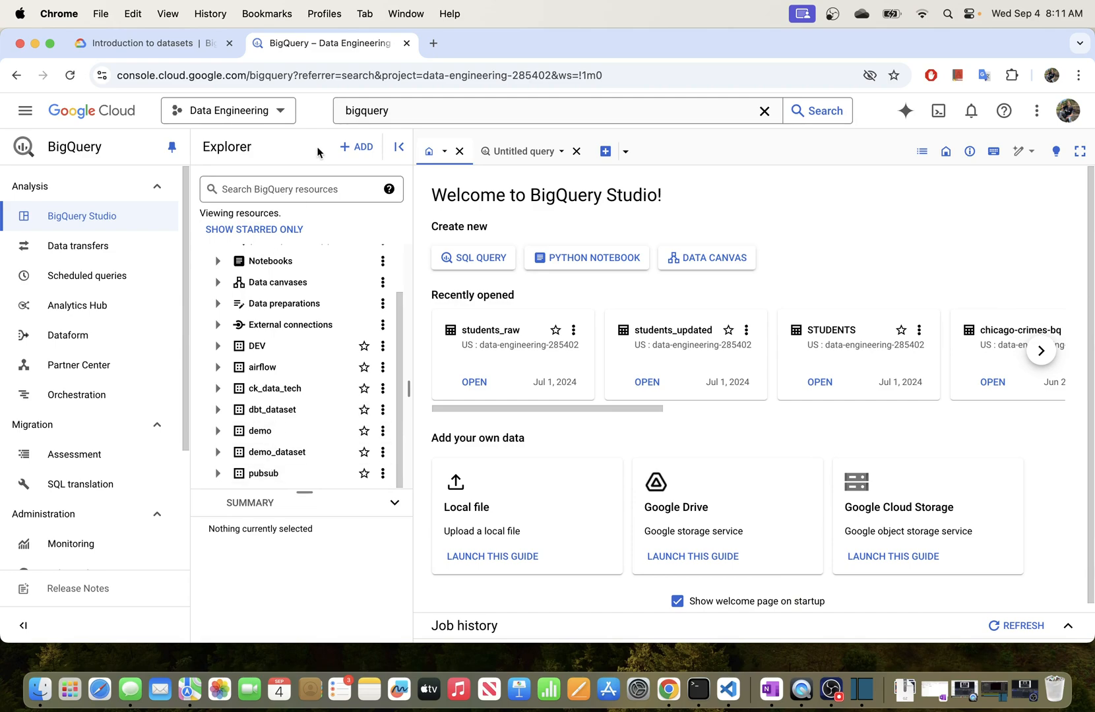
{"action": "mouse_move", "coordinate": [356, 256]}
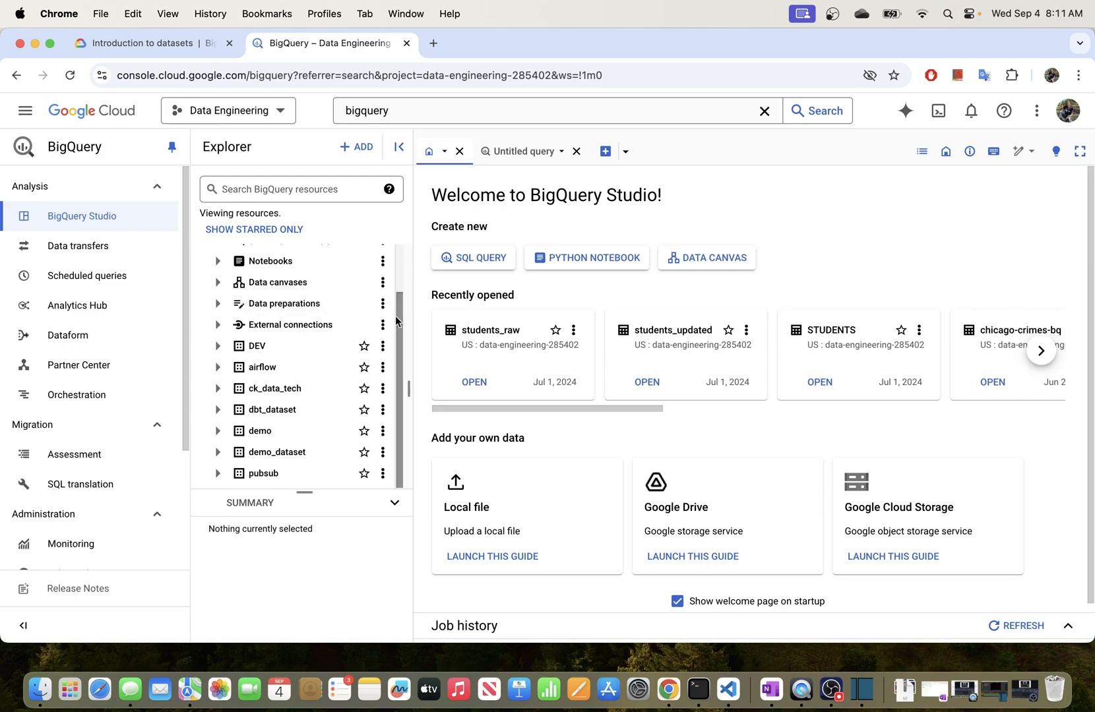
Start a new dataset demo_dataset_dev in the project with multi-region location type and advanced options shown.
{"action": "left_click", "coordinate": [382, 255]}
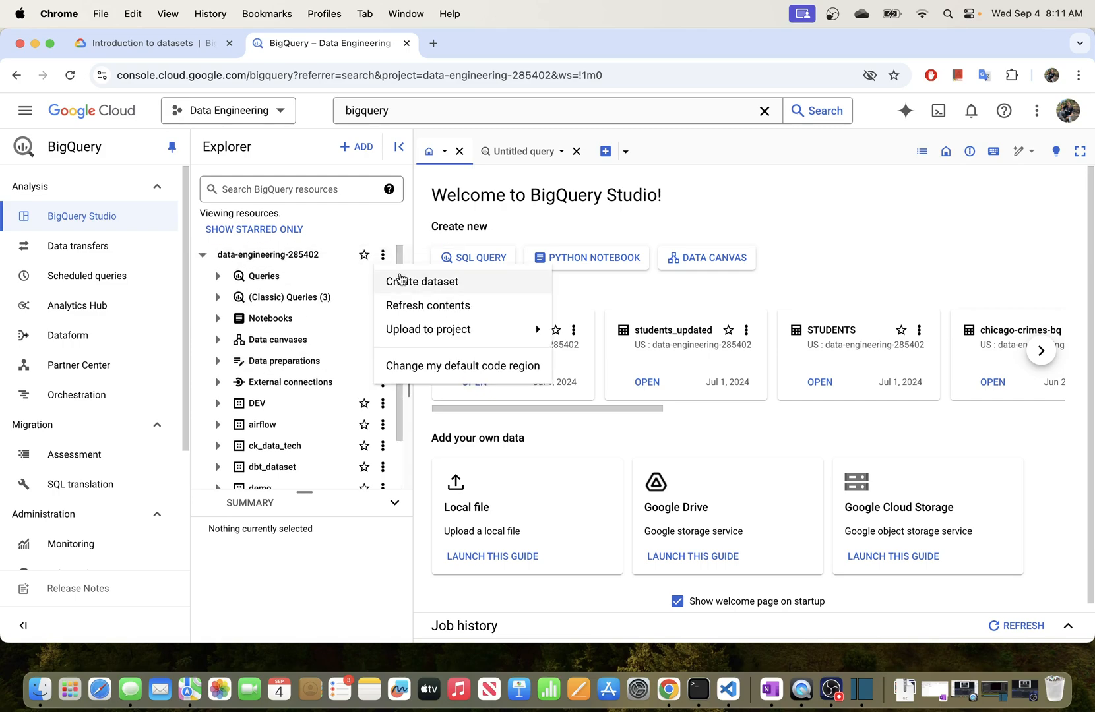
{"action": "left_click", "coordinate": [421, 281]}
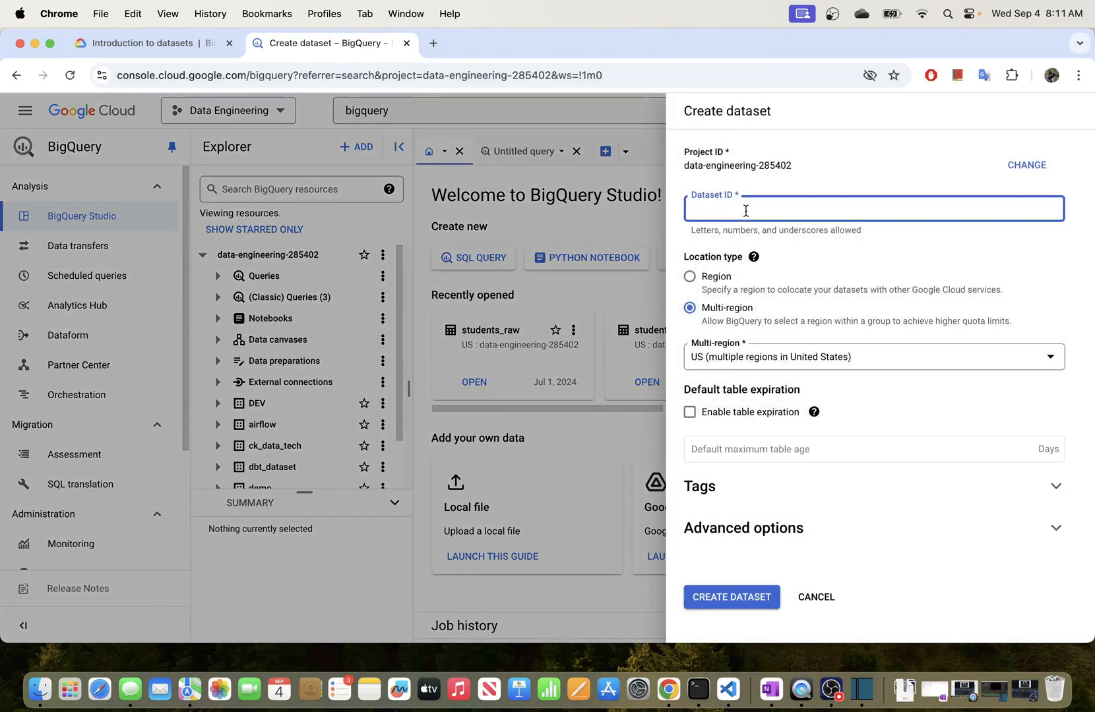
{"action": "type", "text": "demo_dataset_dev"}
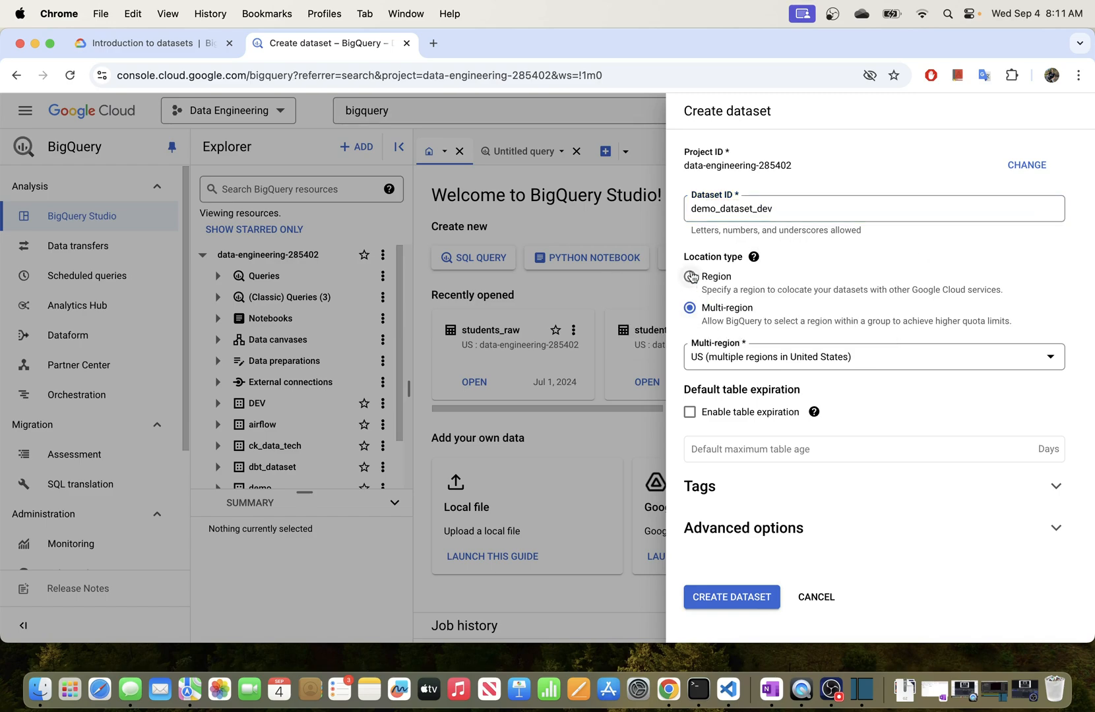
{"action": "left_click", "coordinate": [689, 277]}
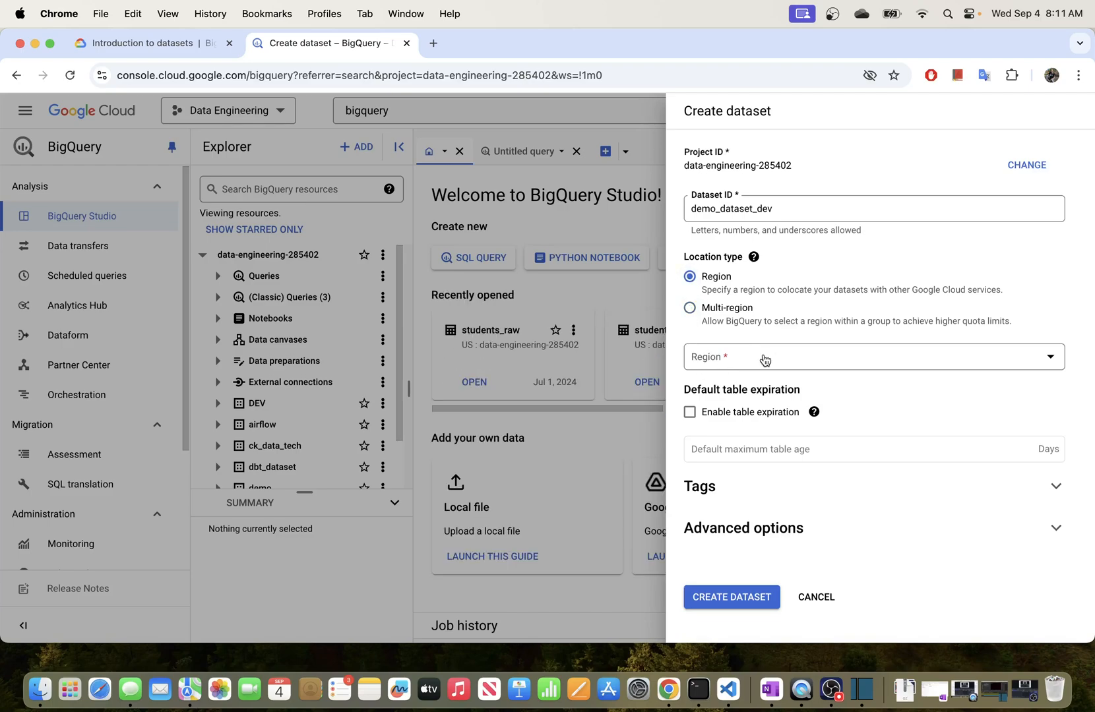
{"action": "left_click", "coordinate": [690, 307]}
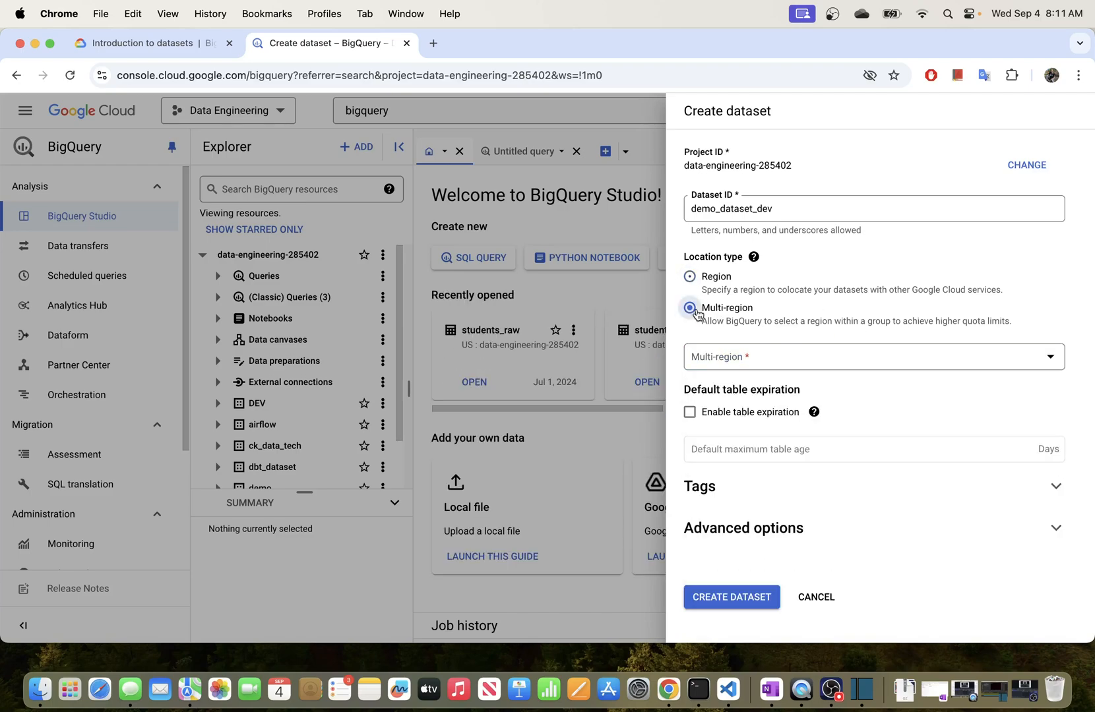
{"action": "left_click", "coordinate": [688, 308]}
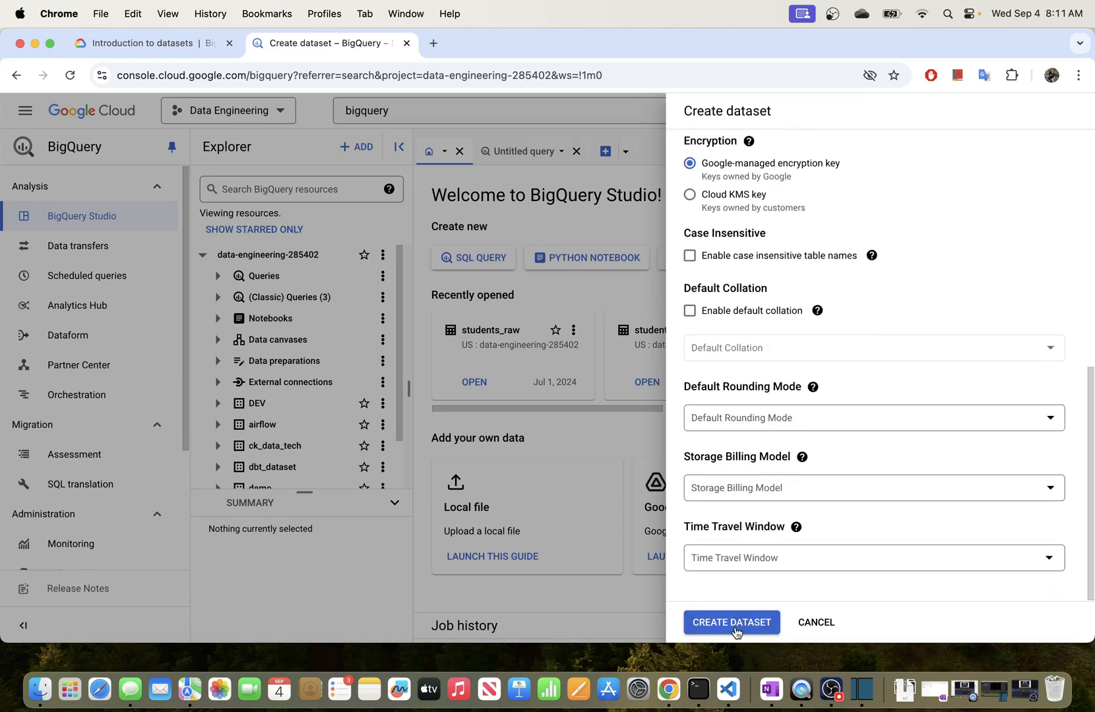
Choose the US multi-region location and create the demo_dataset_dev dataset.
{"action": "left_click", "coordinate": [731, 623]}
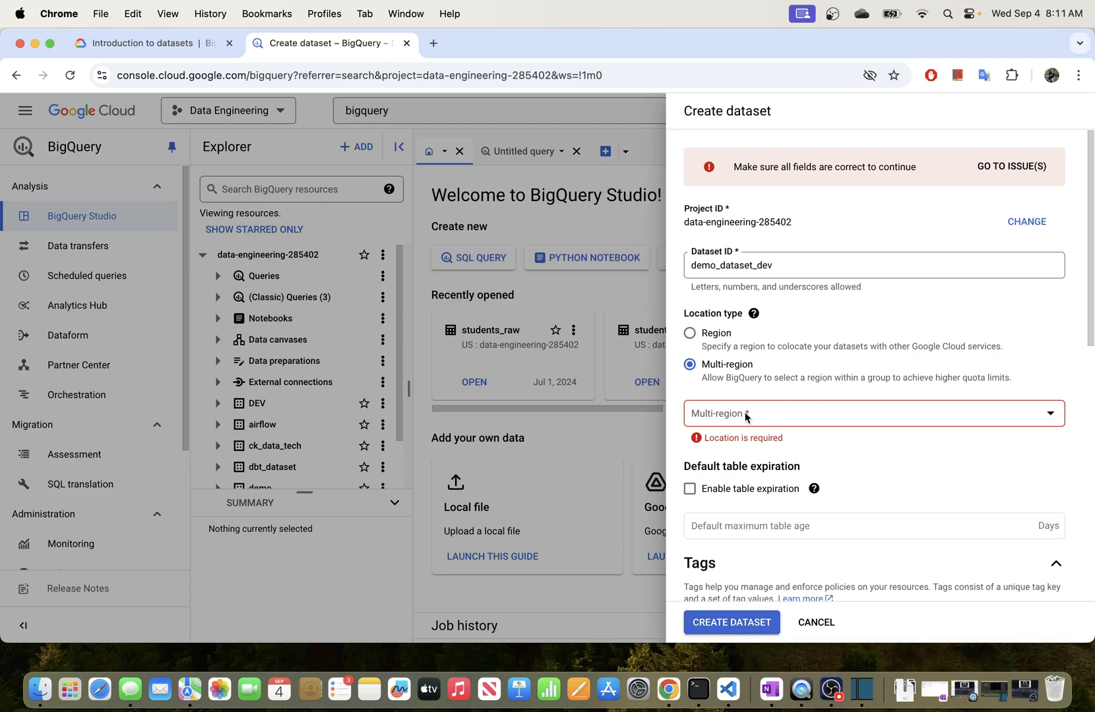
{"action": "left_click", "coordinate": [872, 413]}
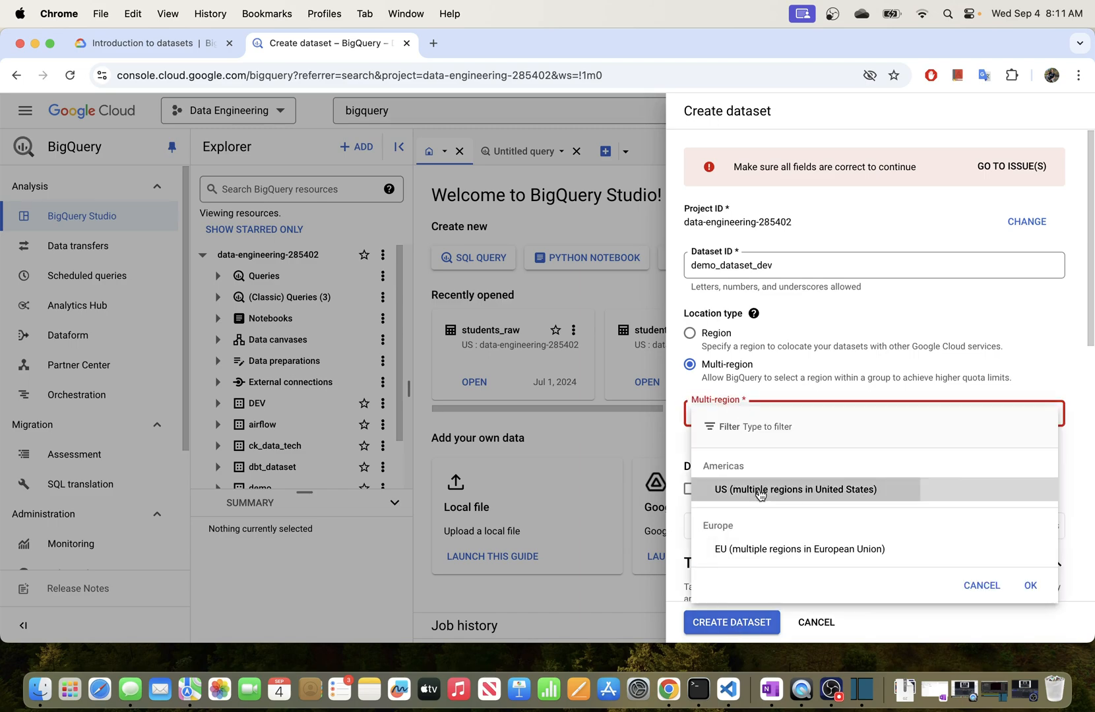
{"action": "left_click", "coordinate": [795, 489]}
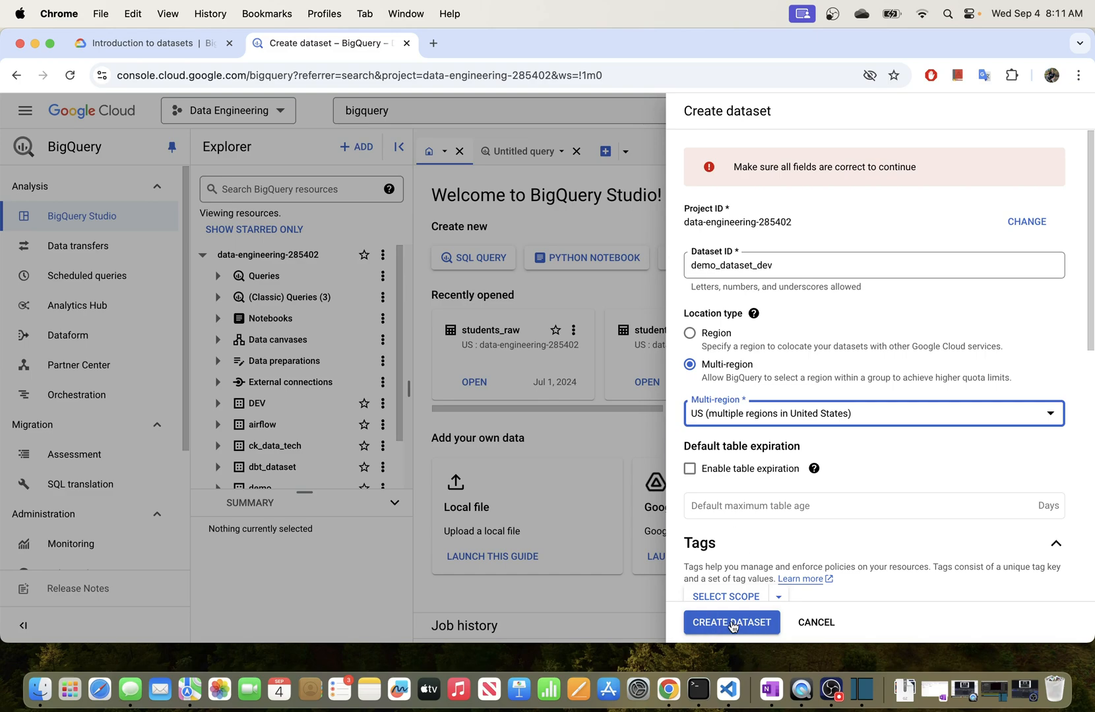
{"action": "left_click", "coordinate": [731, 623]}
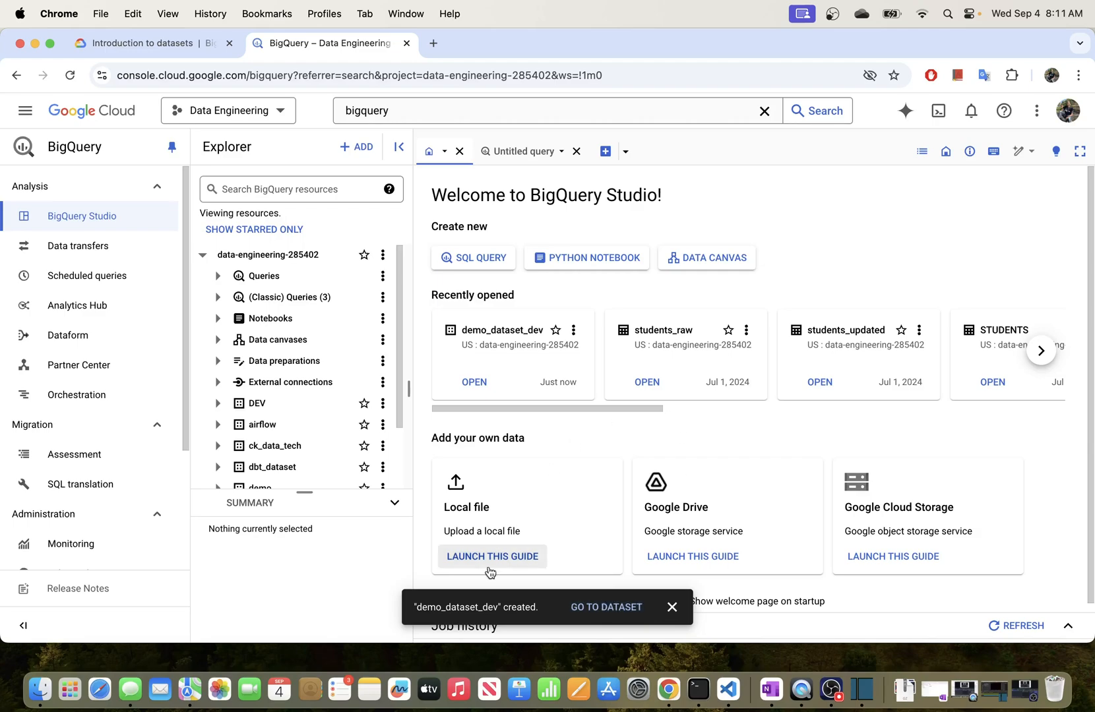
Open demo_dataset_dev's dataset info, confirm it in Explorer and bring up its actions menu.
{"action": "left_click", "coordinate": [604, 607]}
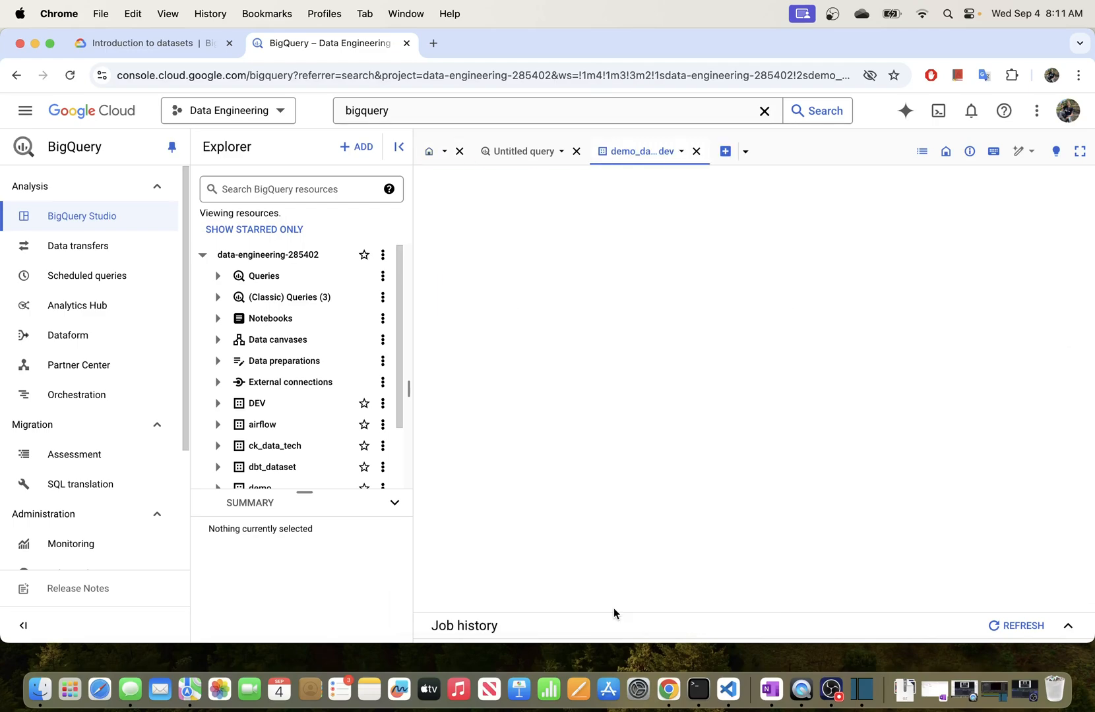
{"action": "left_click", "coordinate": [285, 453]}
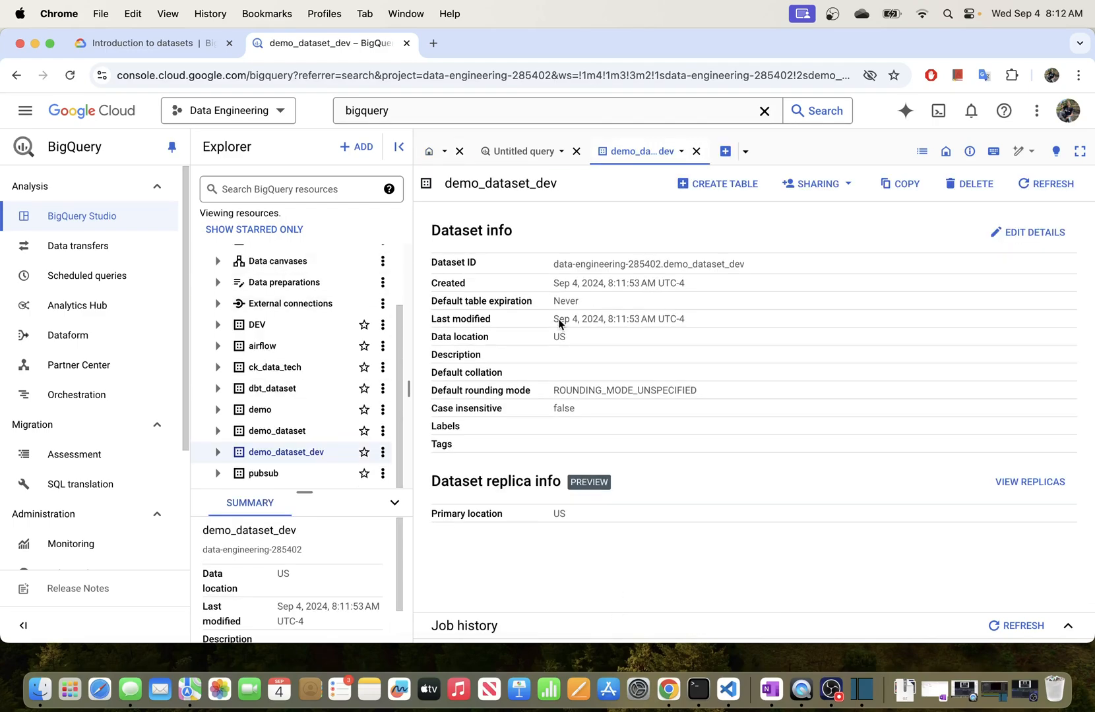
{"action": "mouse_move", "coordinate": [314, 304]}
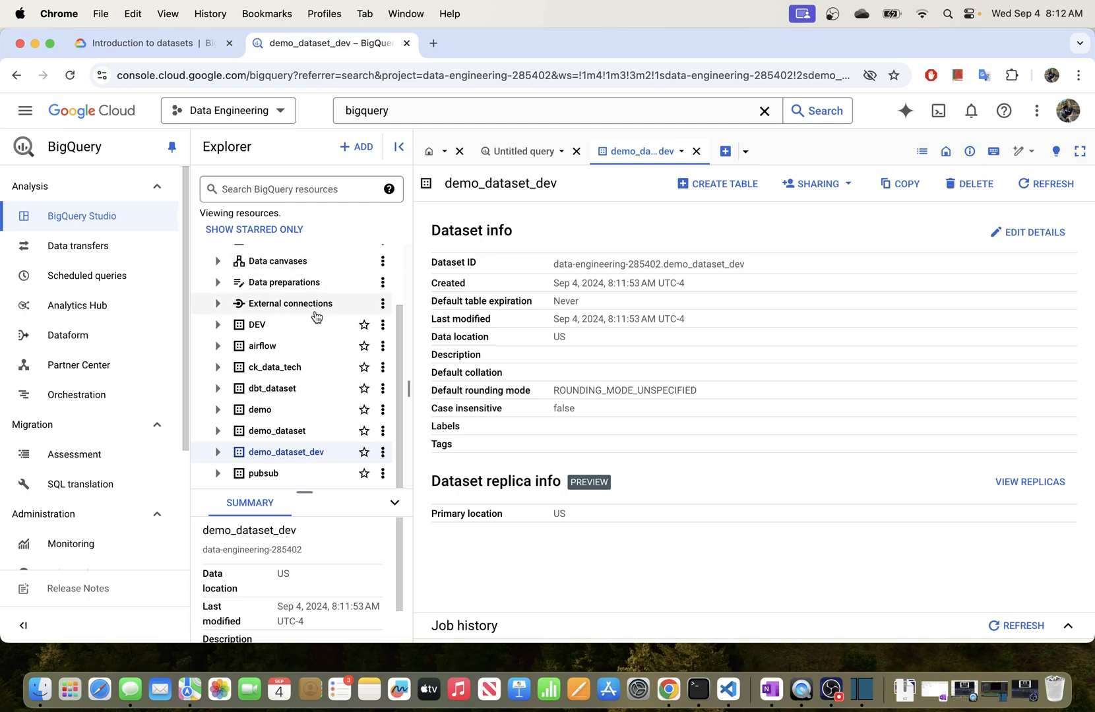
{"action": "left_click", "coordinate": [218, 254]}
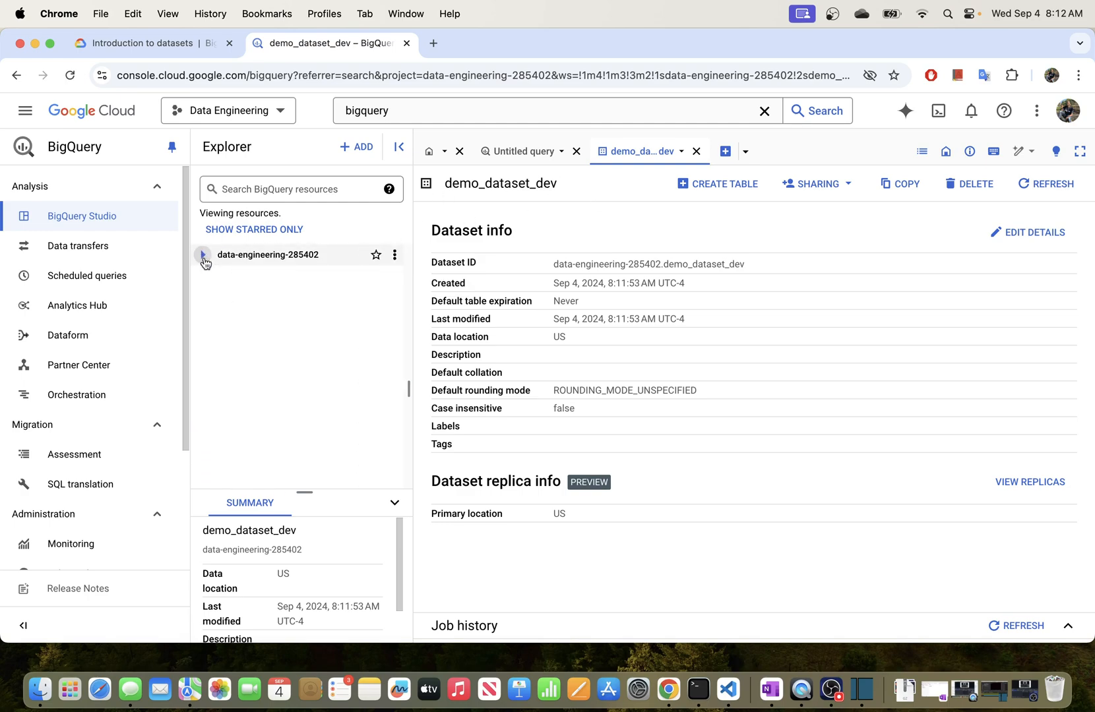
{"action": "left_click", "coordinate": [203, 255]}
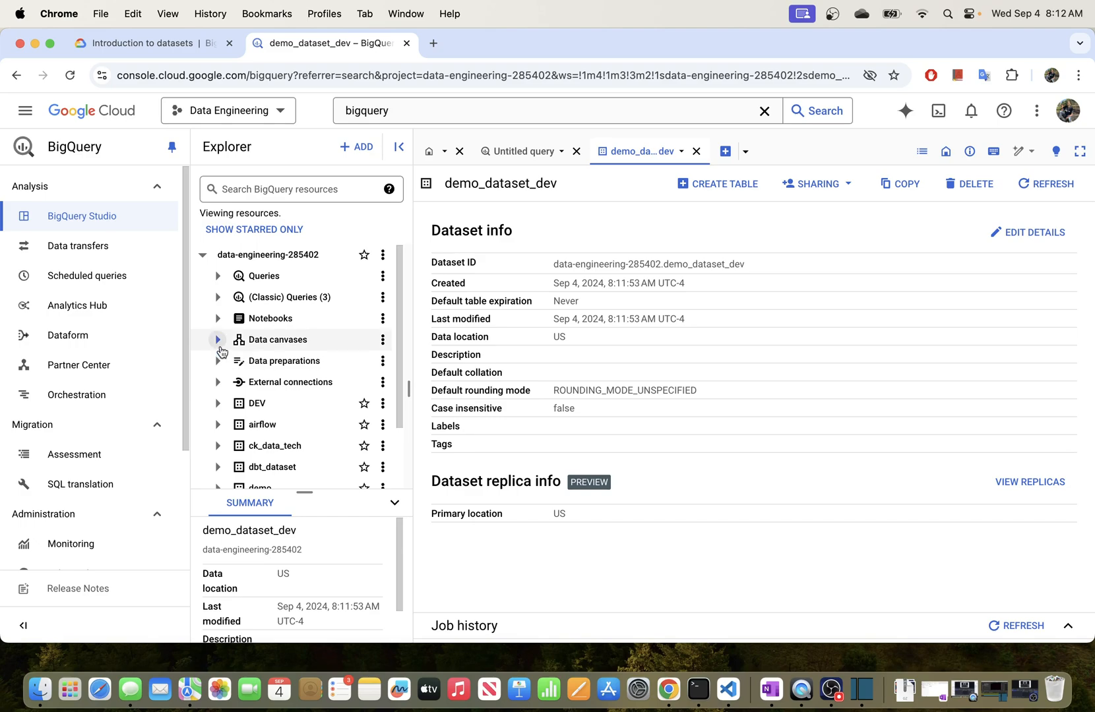
{"action": "mouse_move", "coordinate": [248, 368]}
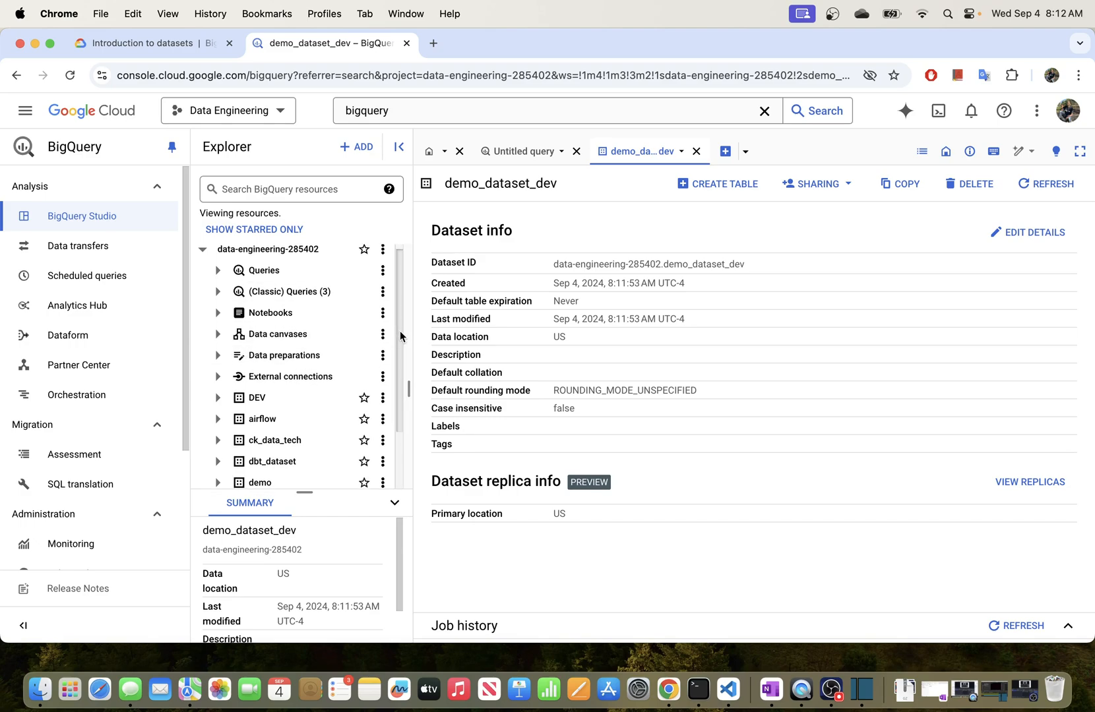
{"action": "scroll", "scroll_direction": "down", "scroll_amount": 3}
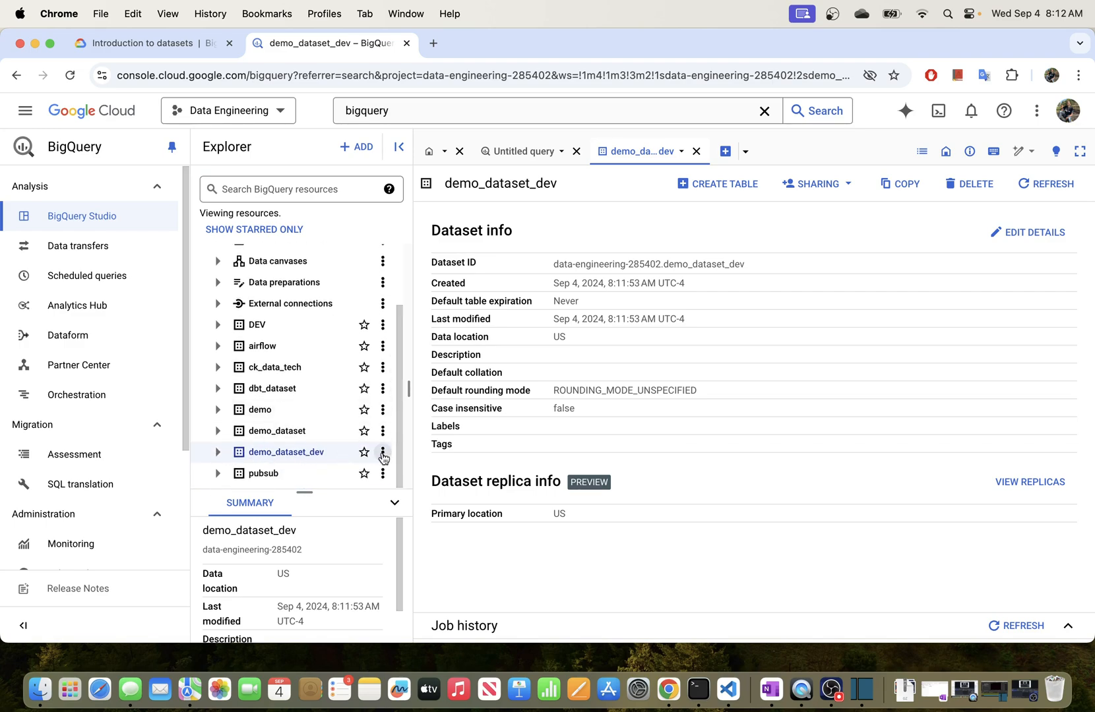
{"action": "left_click", "coordinate": [383, 453]}
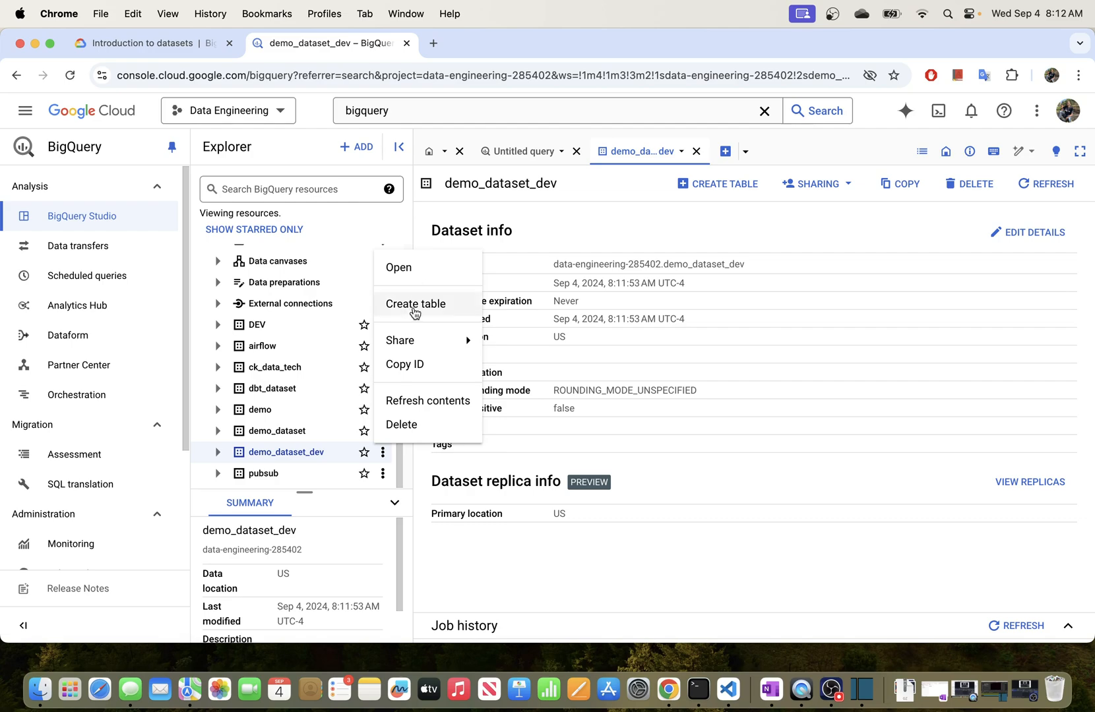
{"action": "mouse_move", "coordinate": [261, 462]}
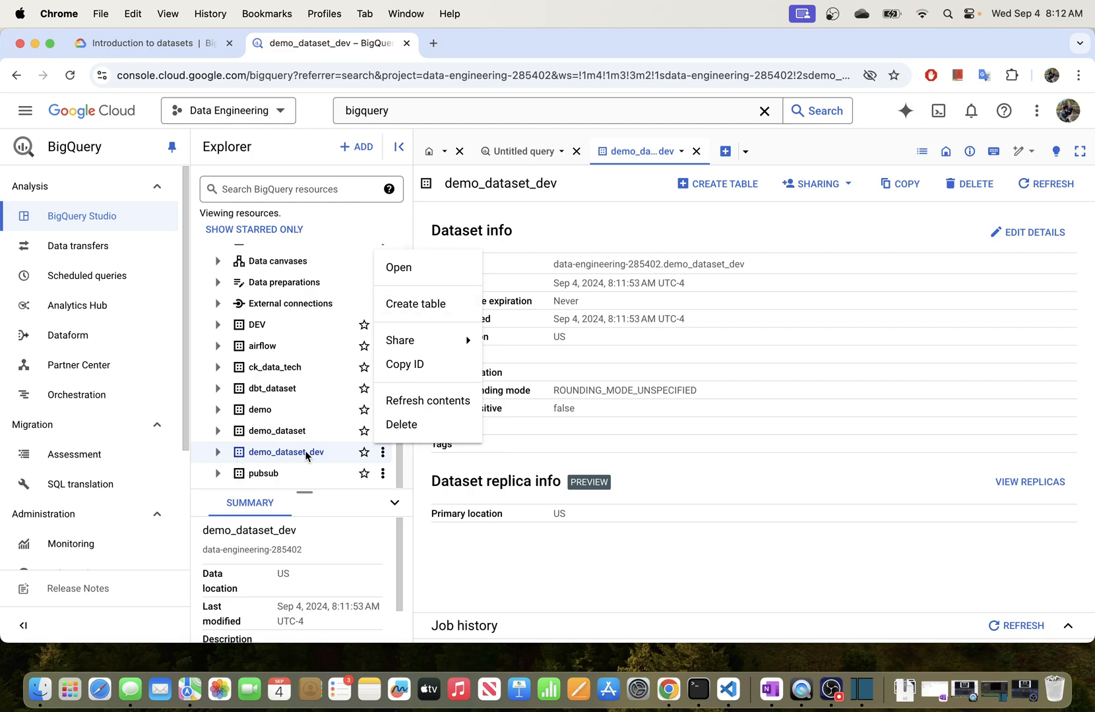
{"action": "mouse_move", "coordinate": [611, 374]}
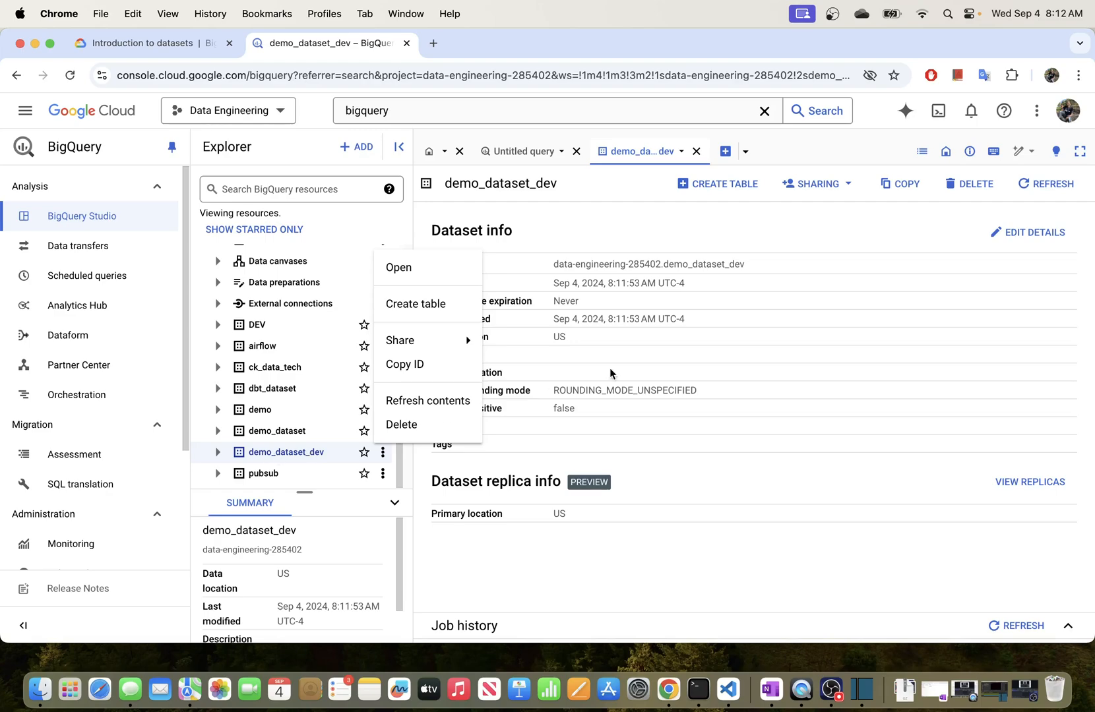
{"action": "mouse_move", "coordinate": [558, 208]}
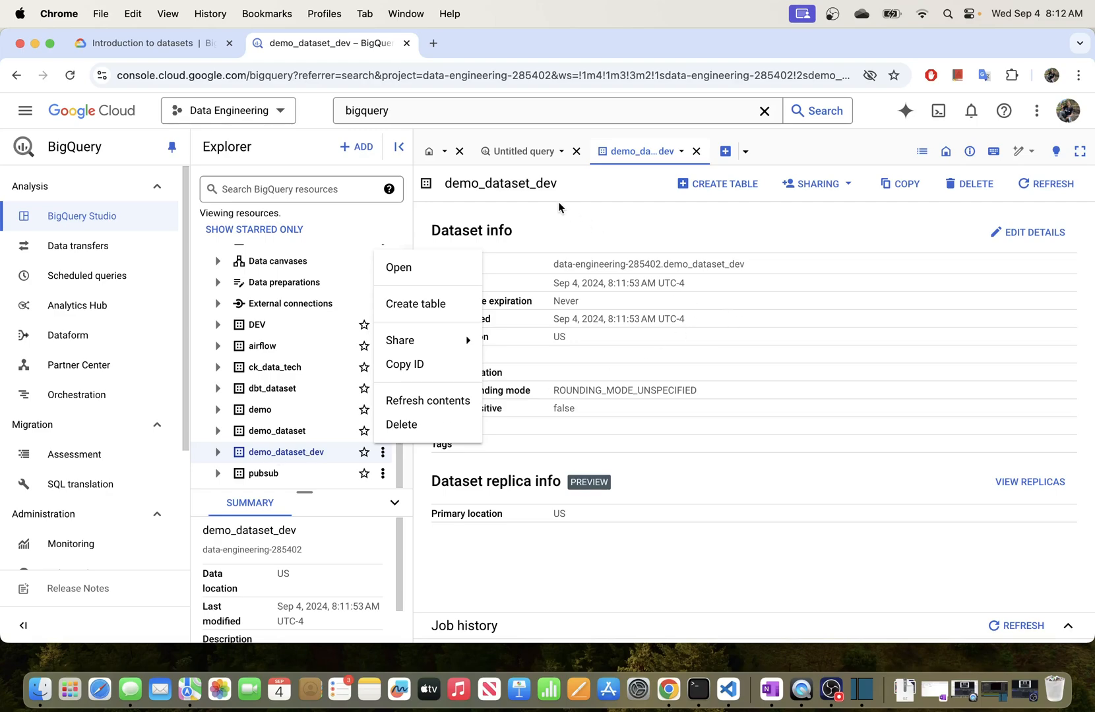